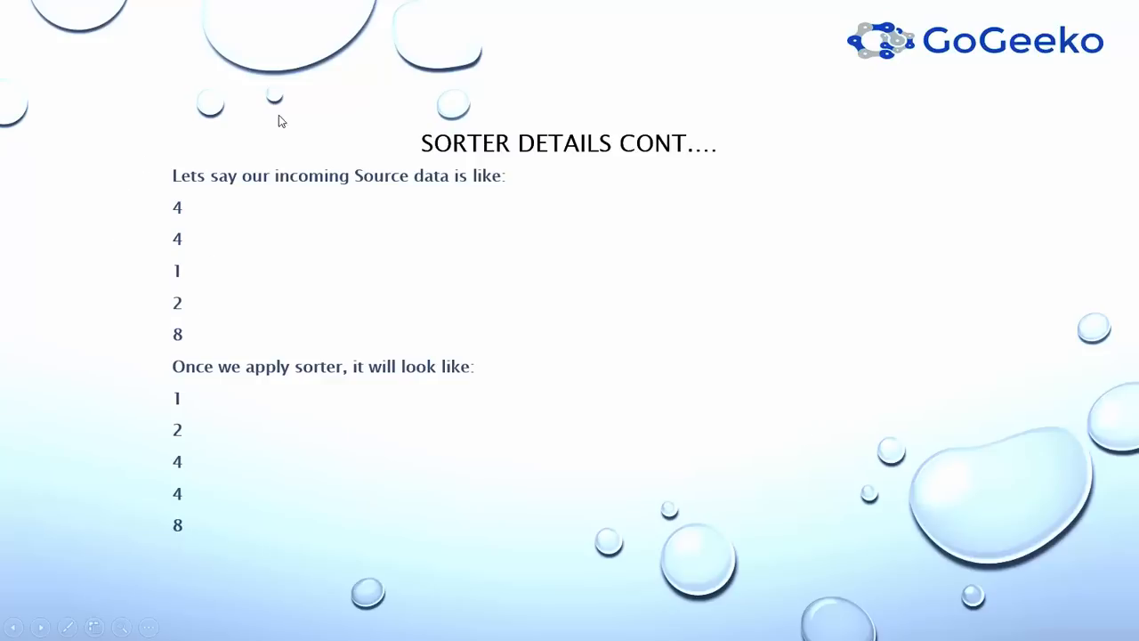
mouse_move(164, 395)
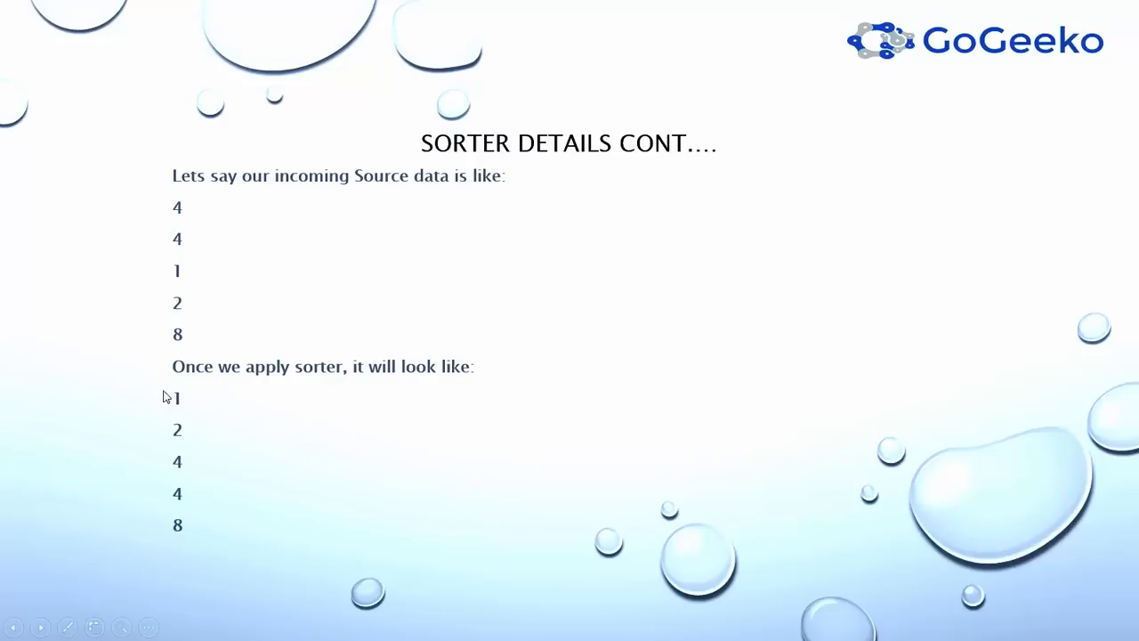
mouse_move(251, 410)
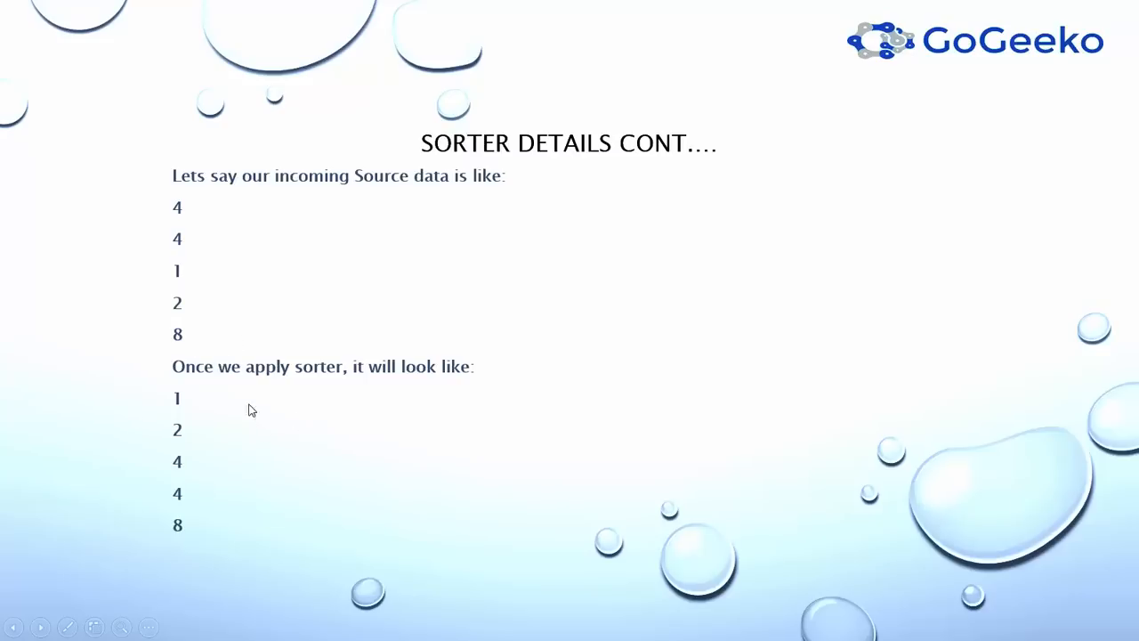
mouse_move(307, 438)
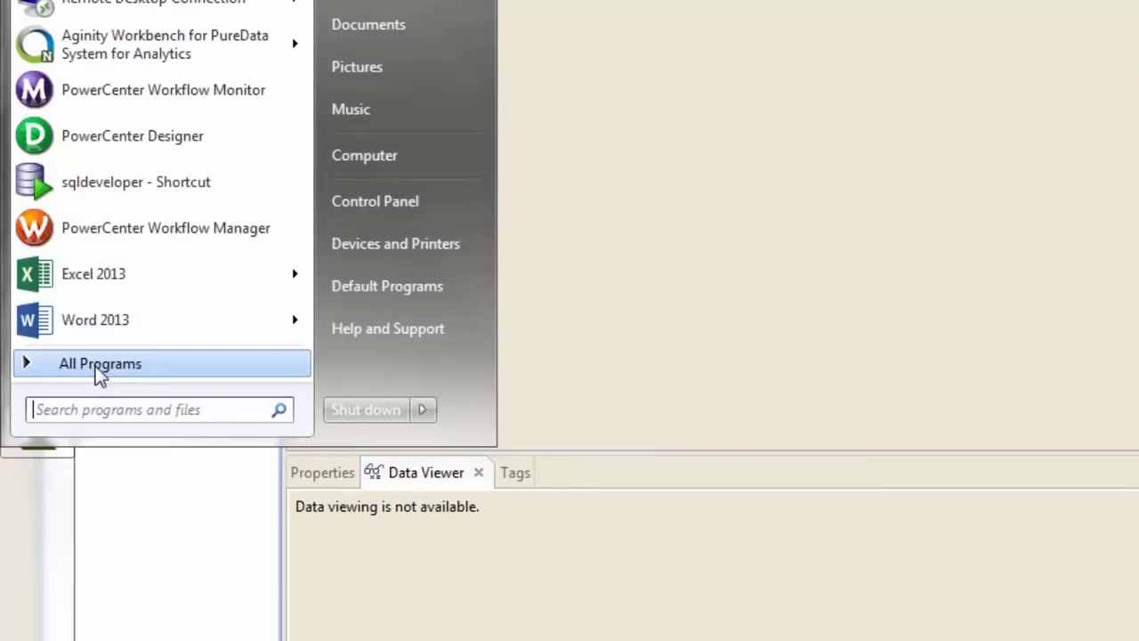
- Launch Informatica Developer from the Informatica 9.5.1 program group in All Programs
click(100, 363)
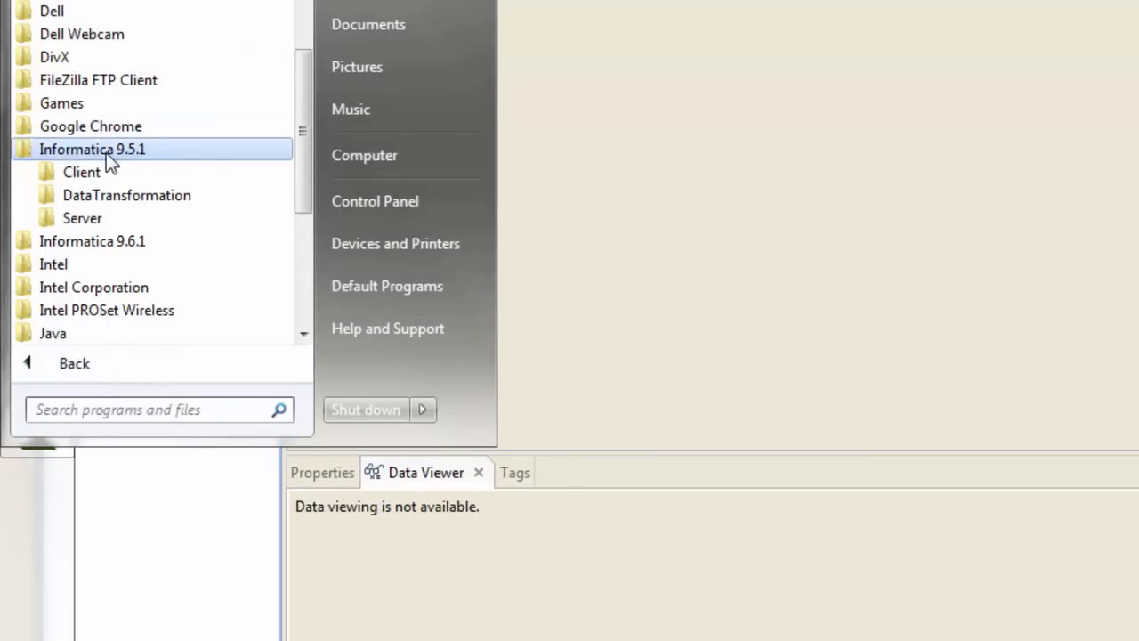
click(82, 171)
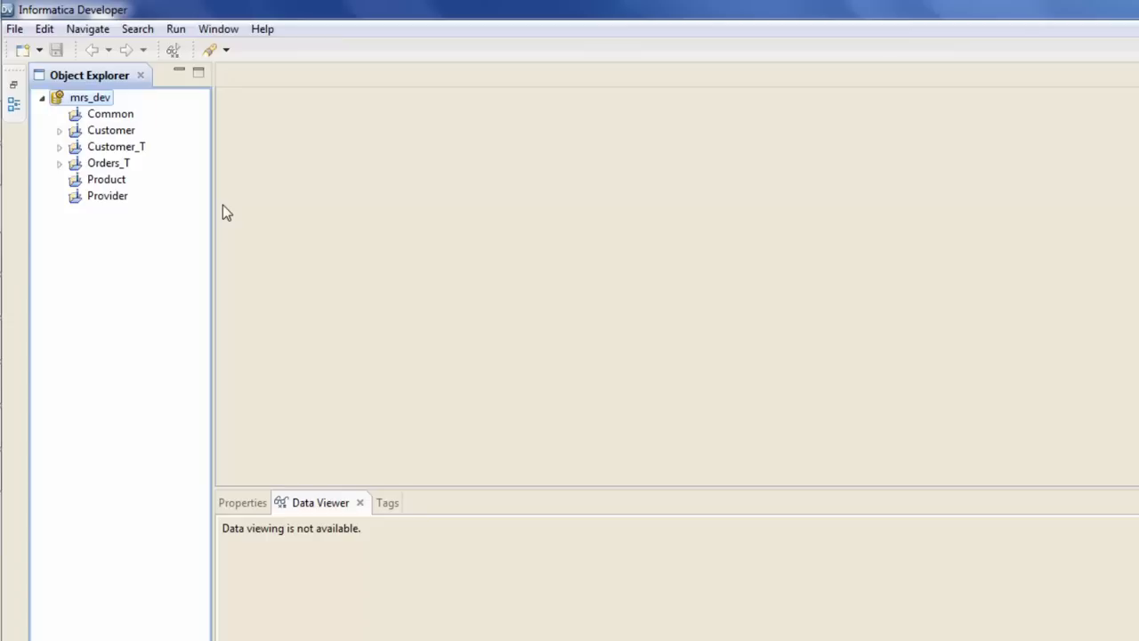
- Start a new physical data object under the Customer project's Physical Data Objects folder
click(59, 130)
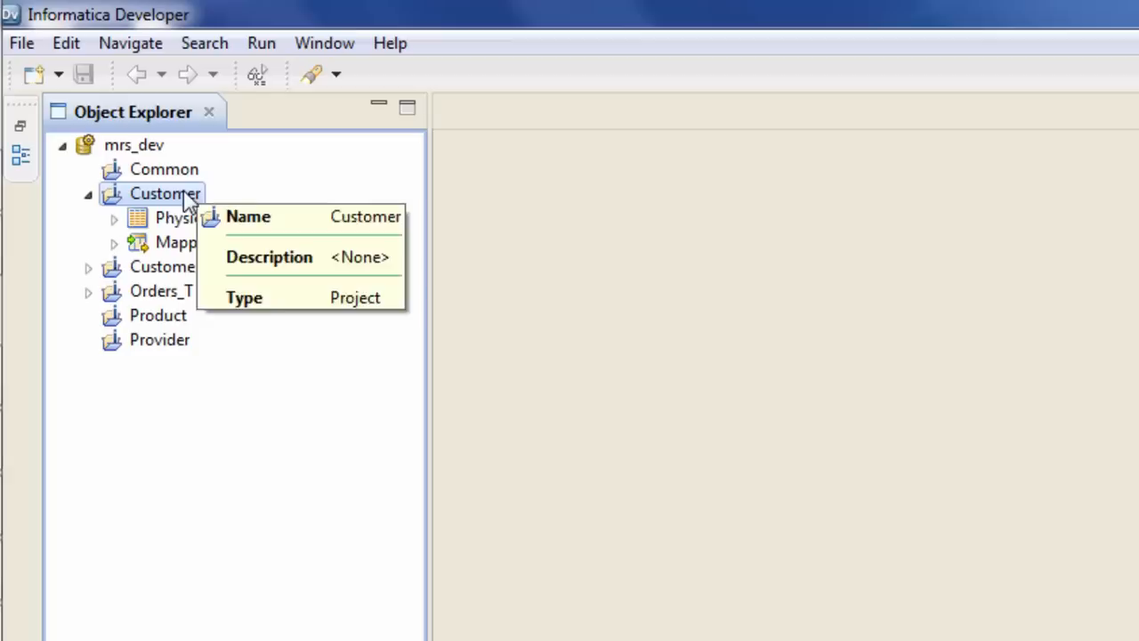
click(114, 217)
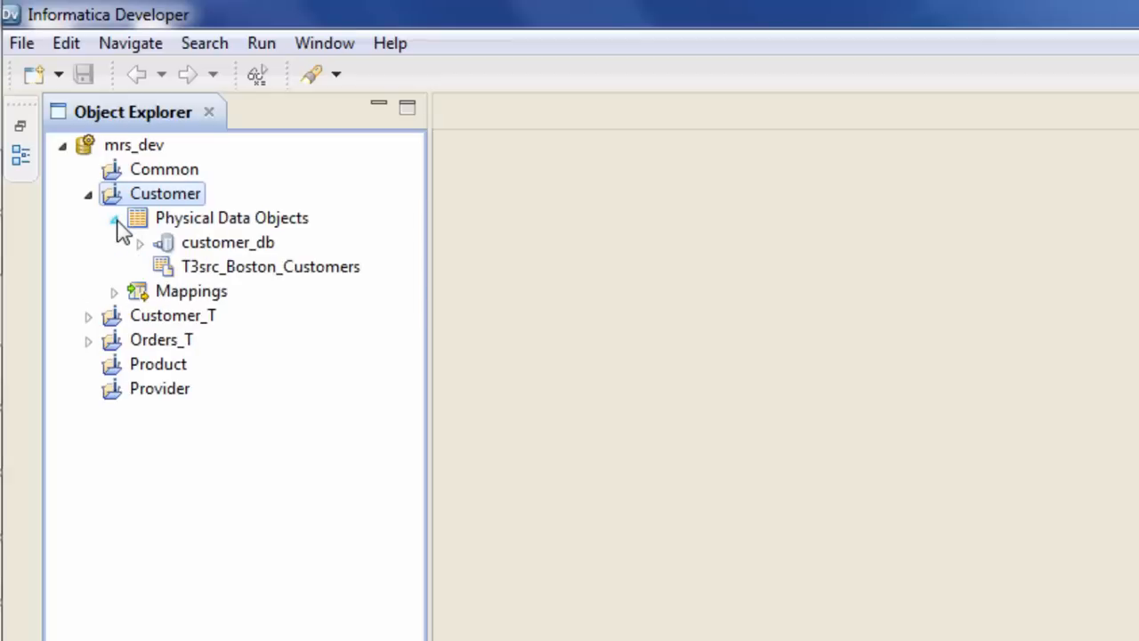
click(231, 217)
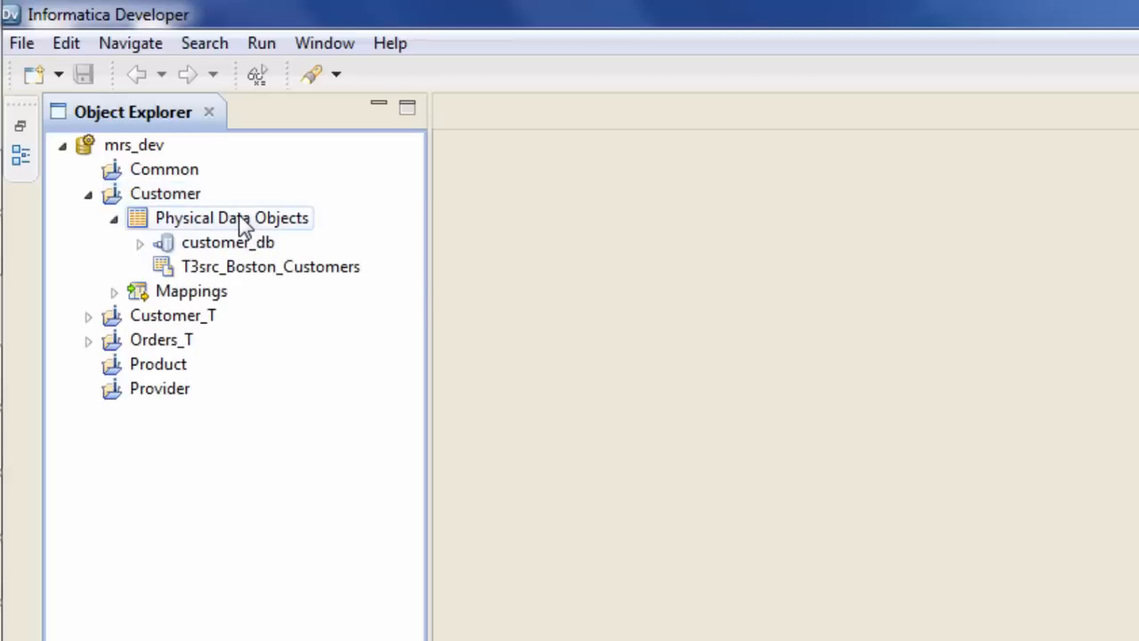
click(231, 217)
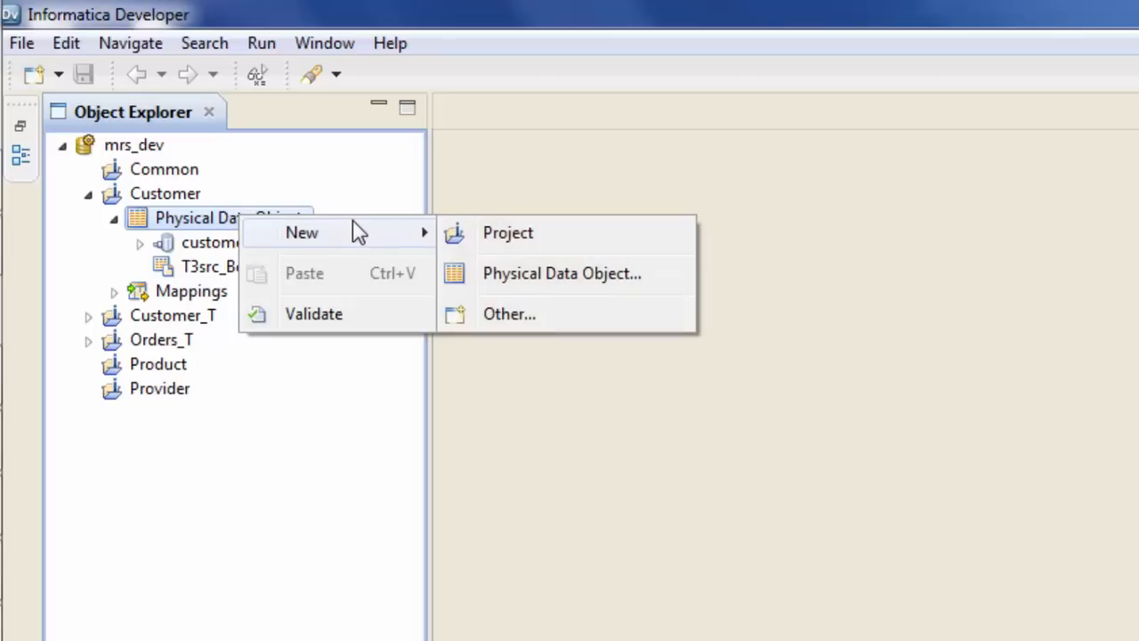
click(562, 274)
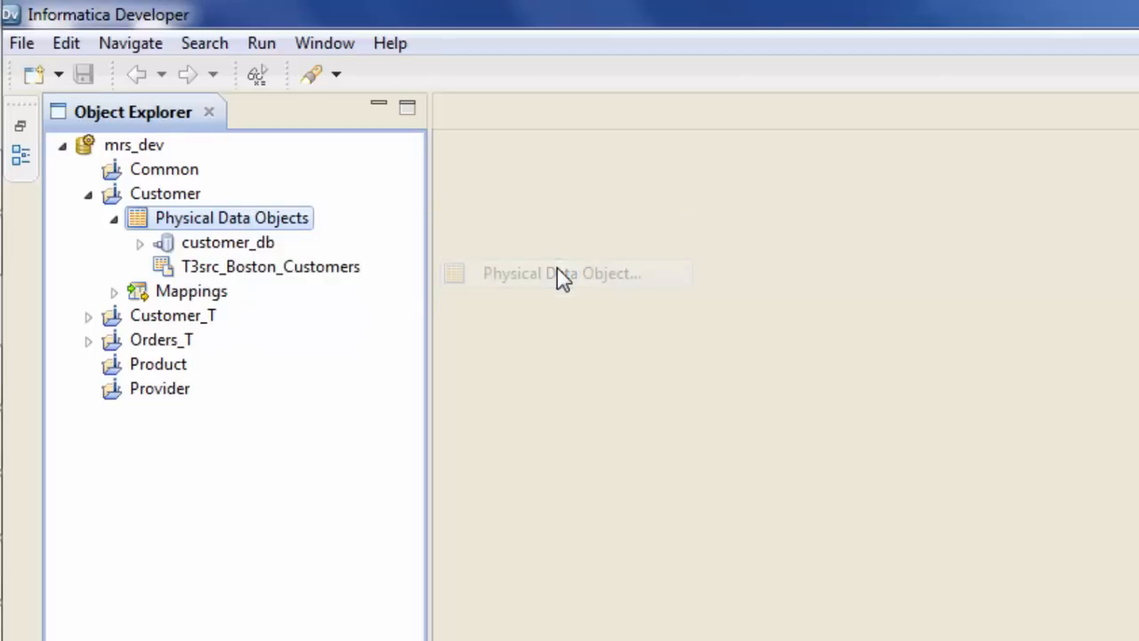
- Choose a Flat File Data Object and browse to the existing T4Src_Customers file
click(561, 274)
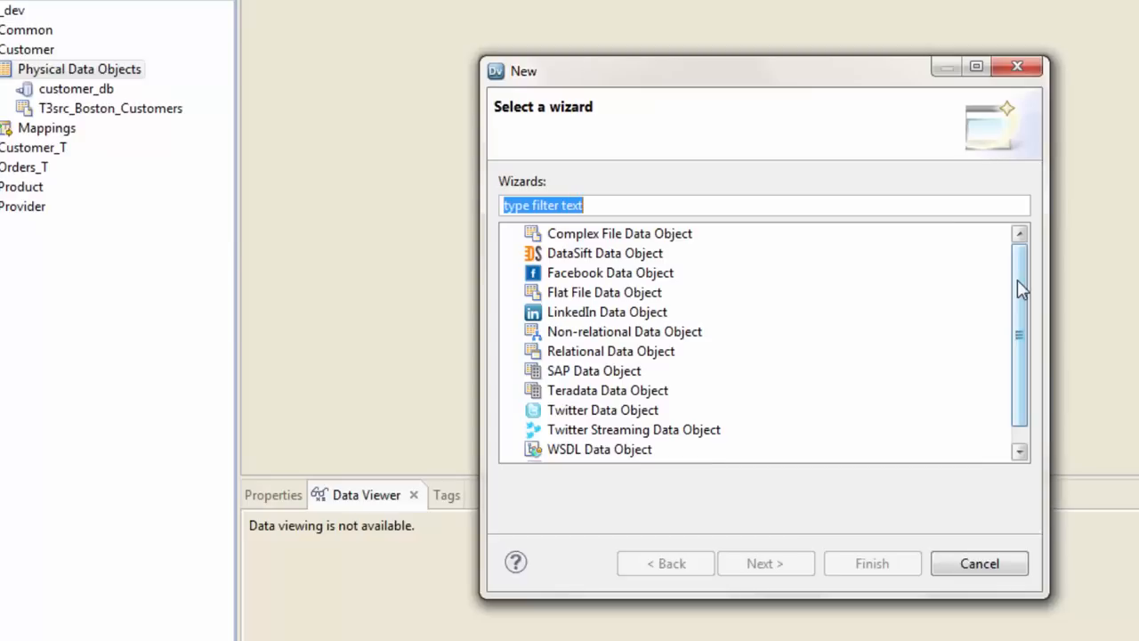
click(605, 273)
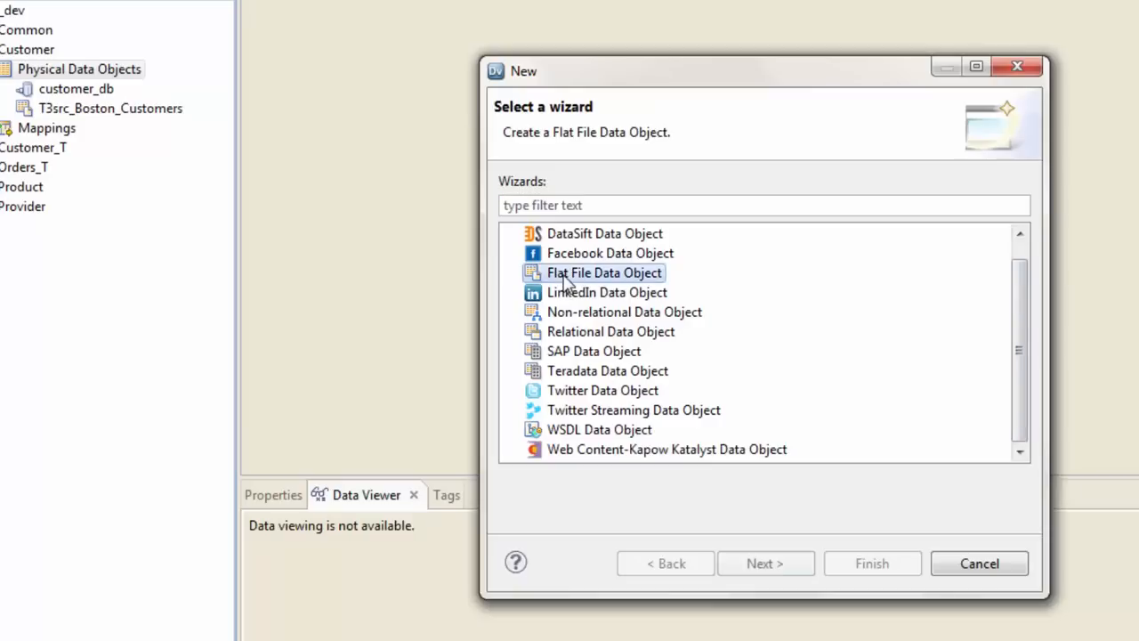
click(766, 563)
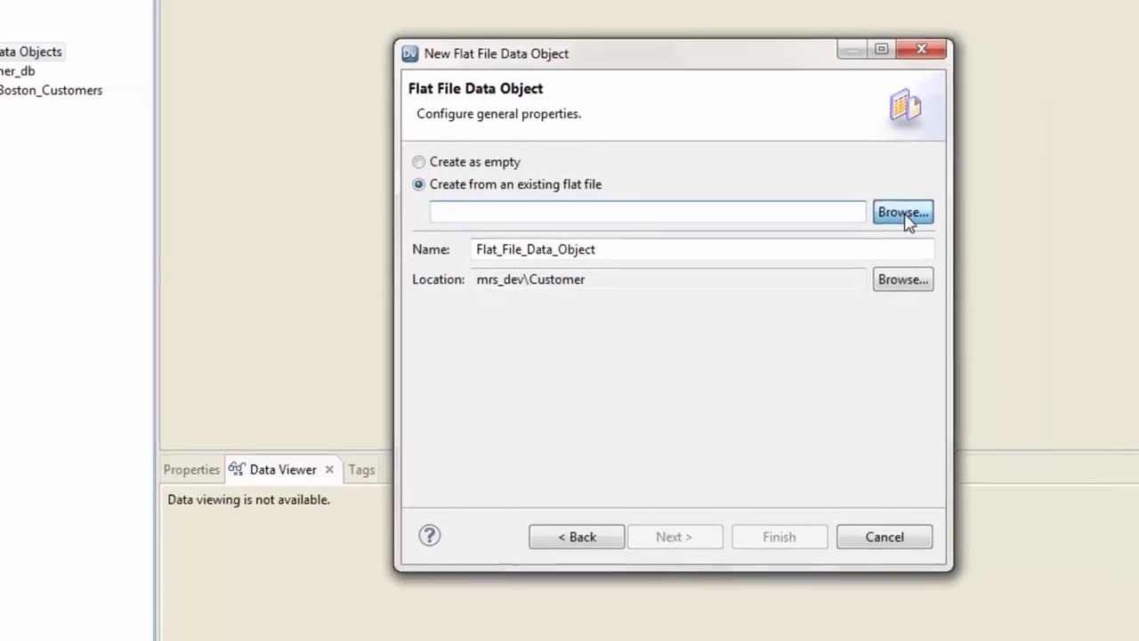
click(901, 212)
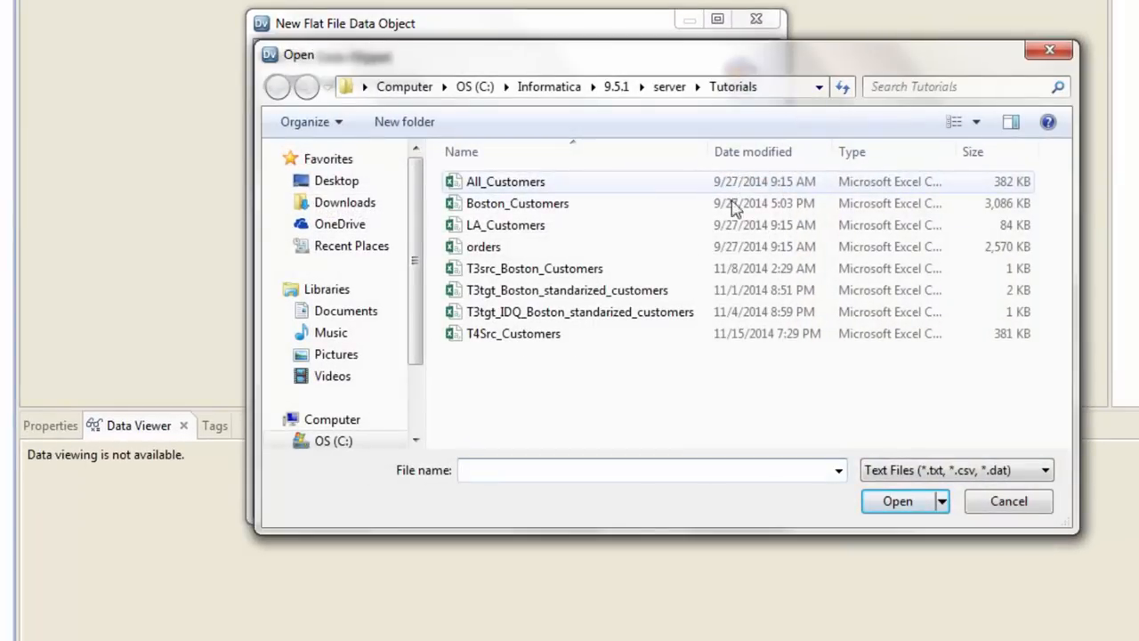
mouse_move(512, 333)
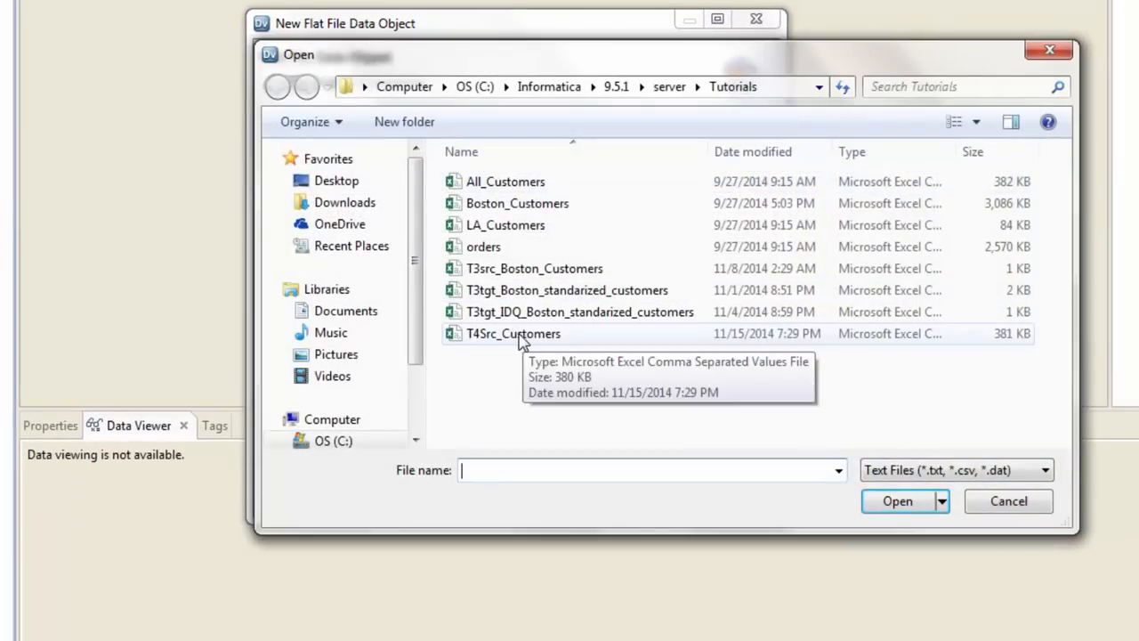
double_click(513, 333)
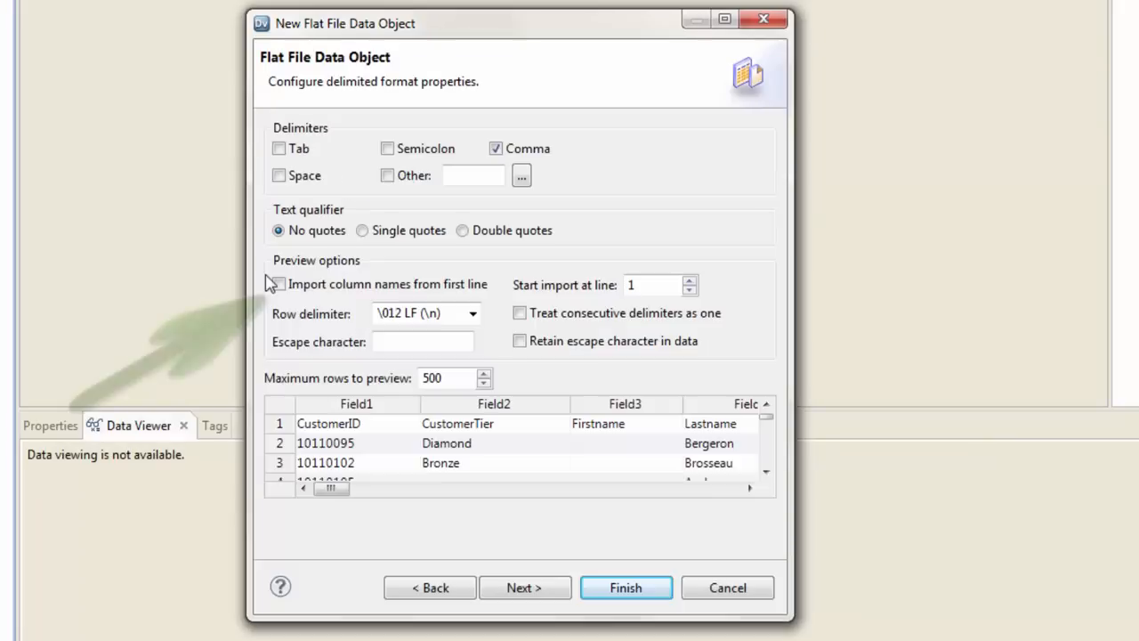
- Import column names from the first line and finish creating T4Src_Customers
click(278, 285)
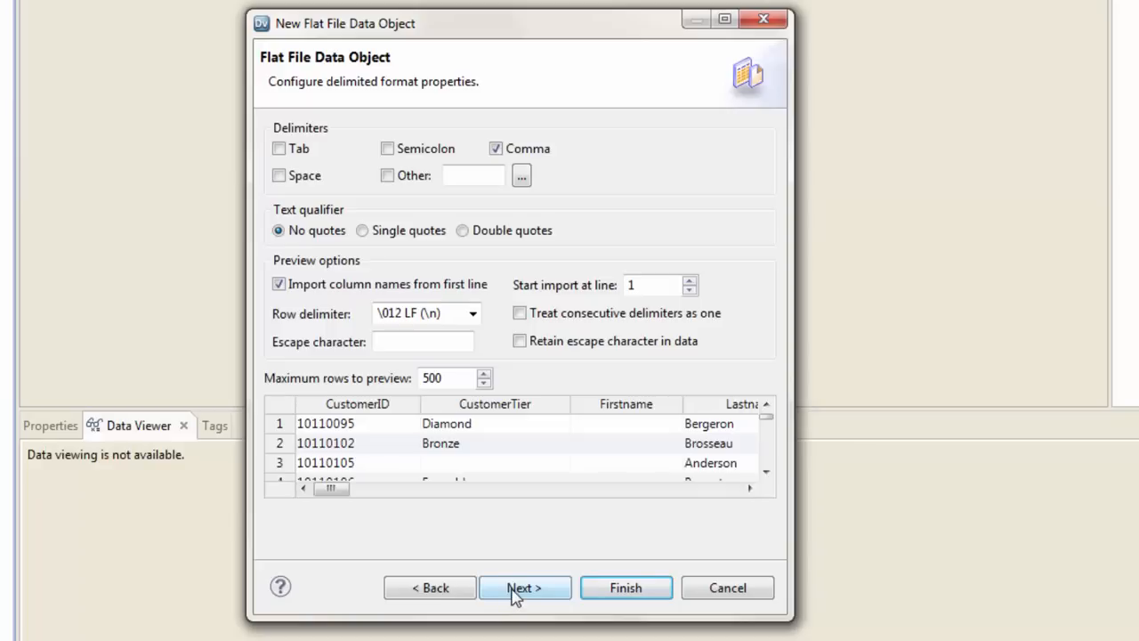
click(523, 587)
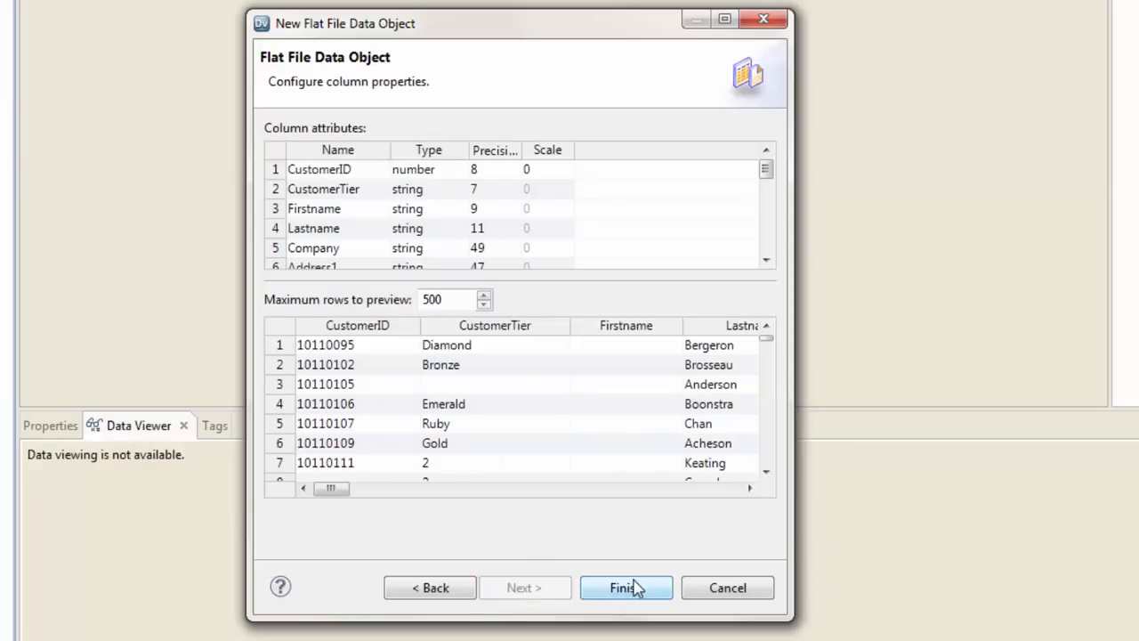
click(627, 587)
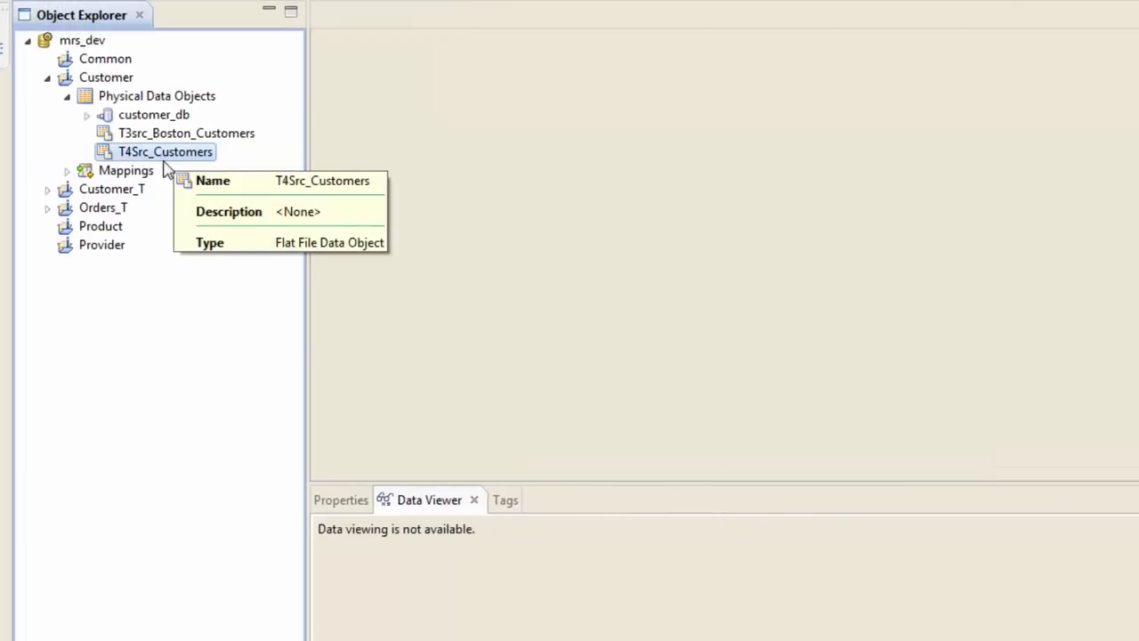
mouse_move(152, 165)
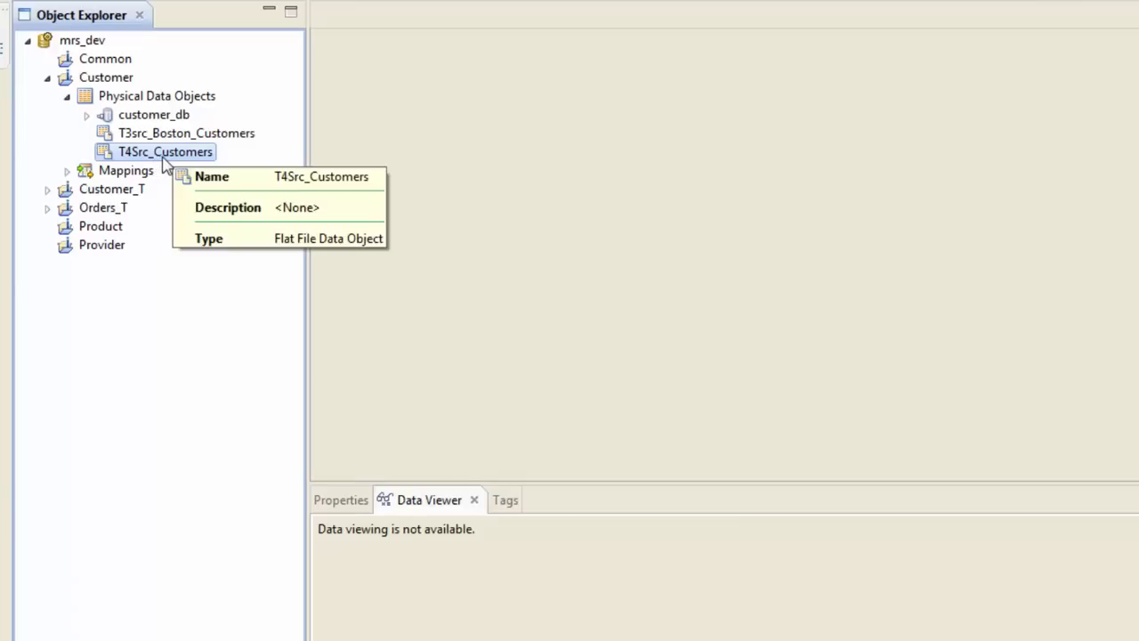
- Create a new mapping named m_CUSTOMER_EXPORT in the Customer project
right_click(107, 77)
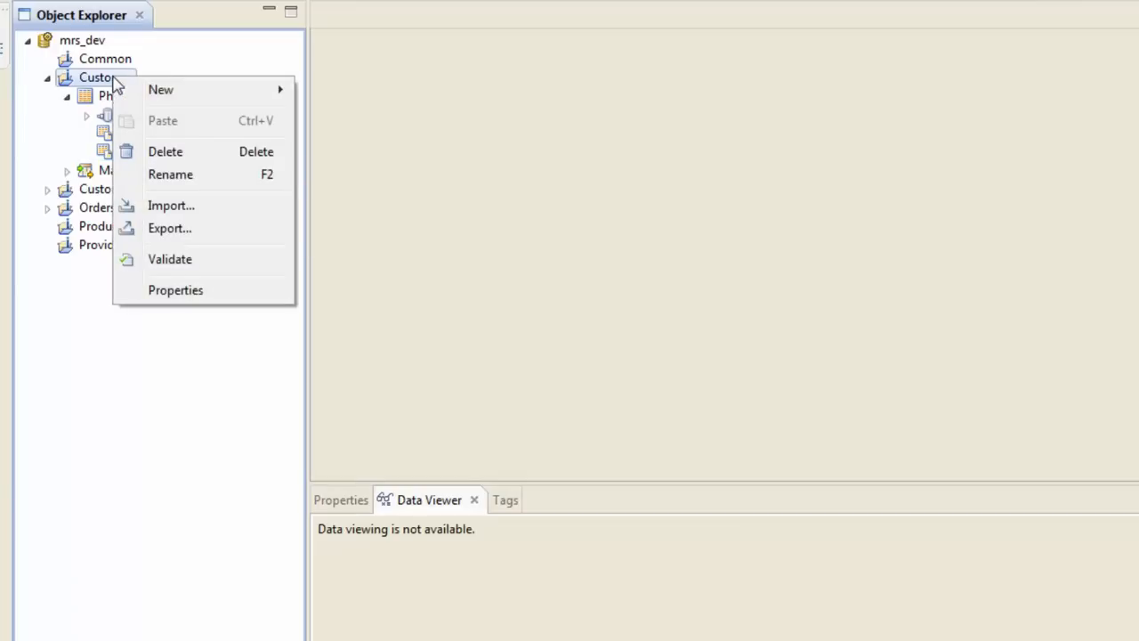
mouse_move(160, 89)
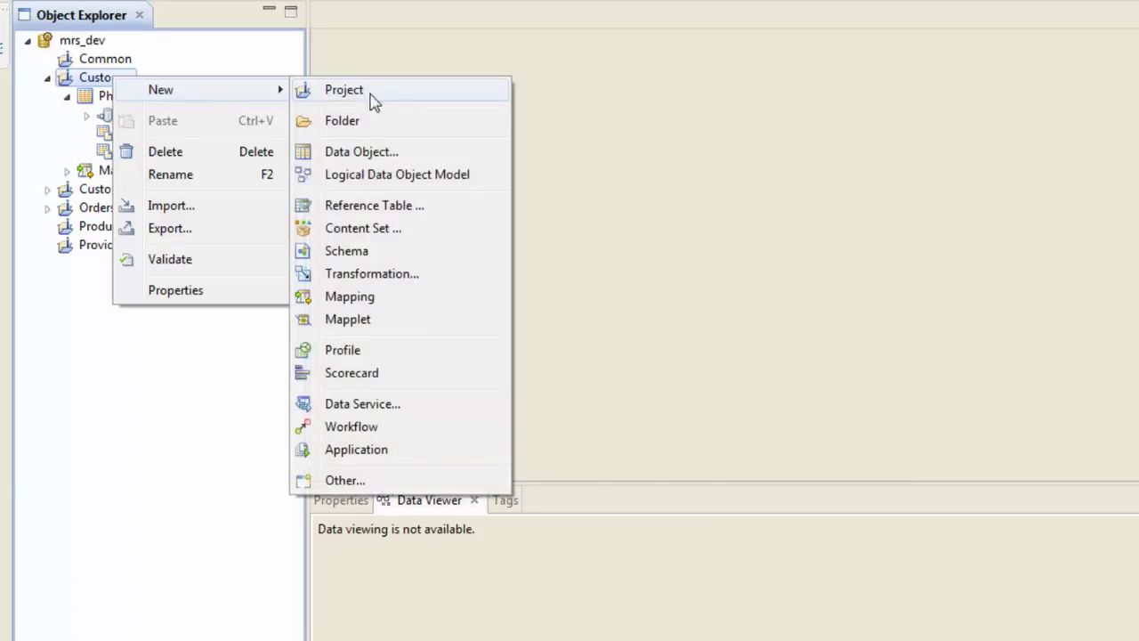
click(349, 295)
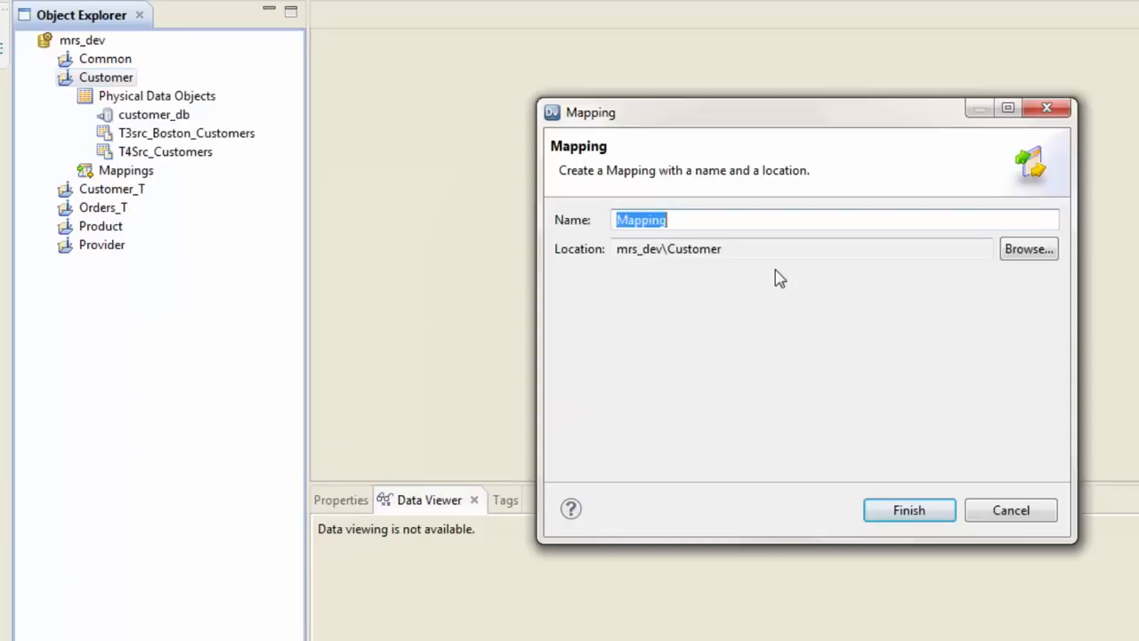
text(m_CUSTOMER_EX)
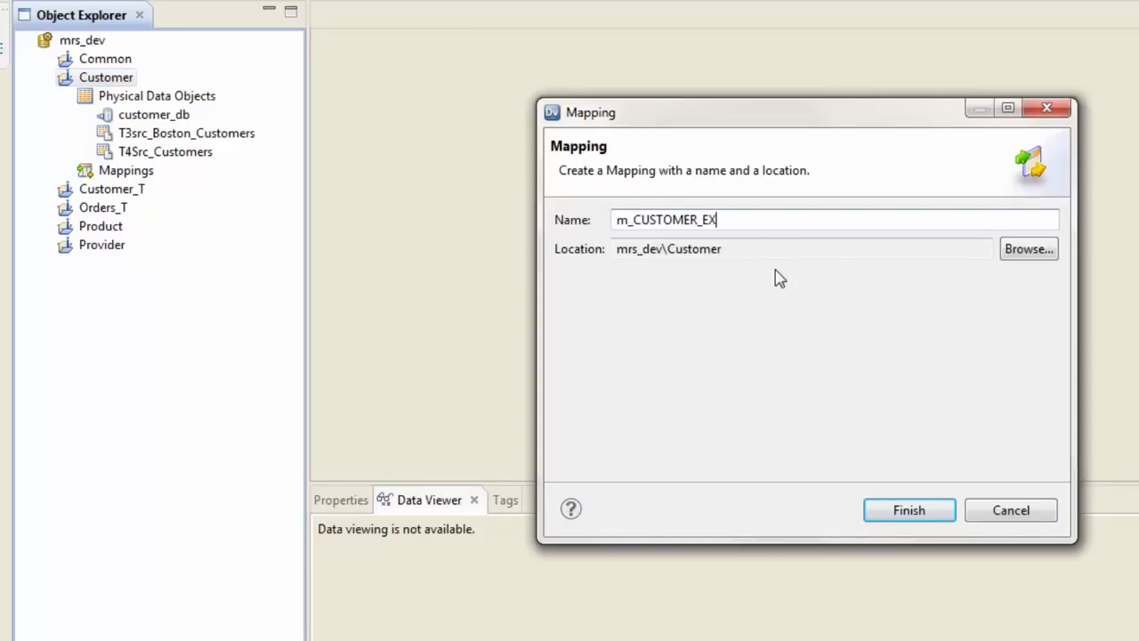
click(908, 509)
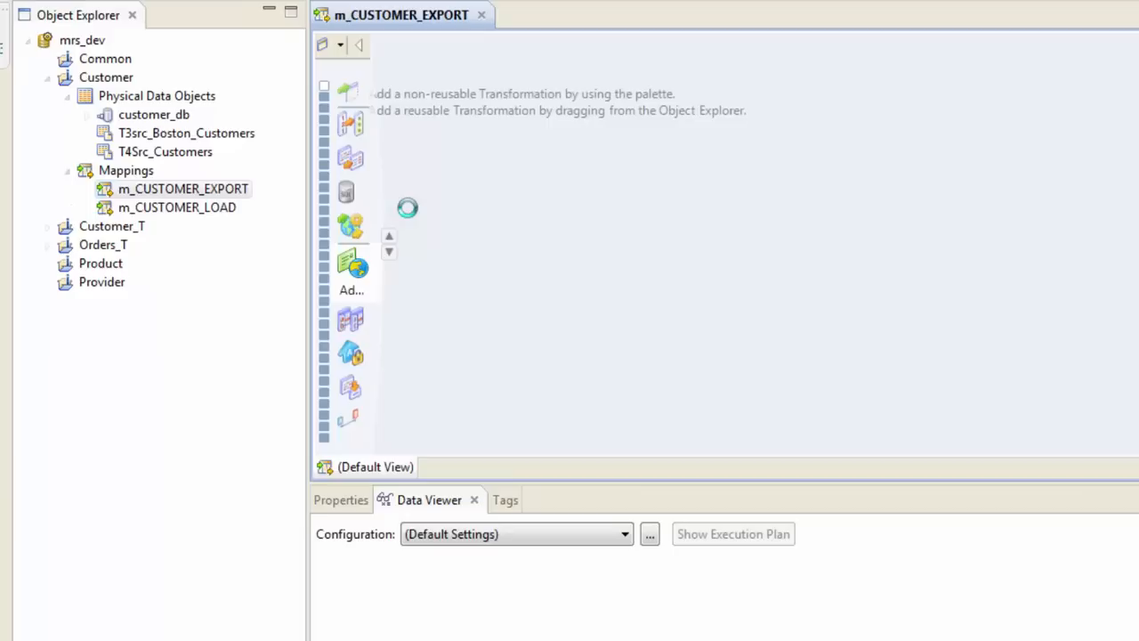
click(359, 44)
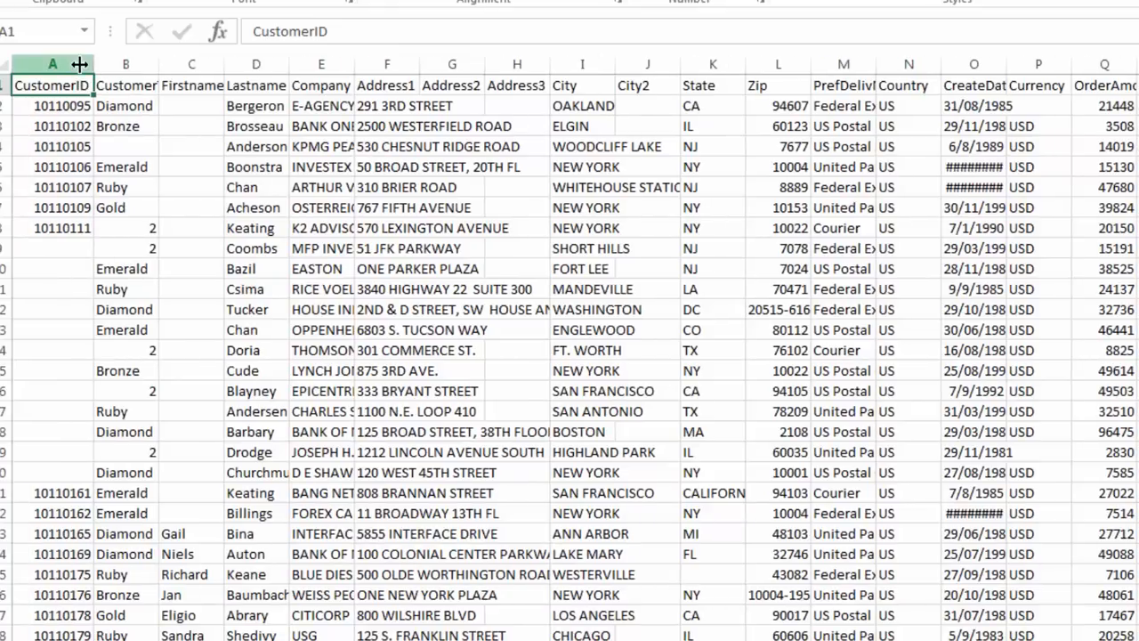
mouse_move(80, 69)
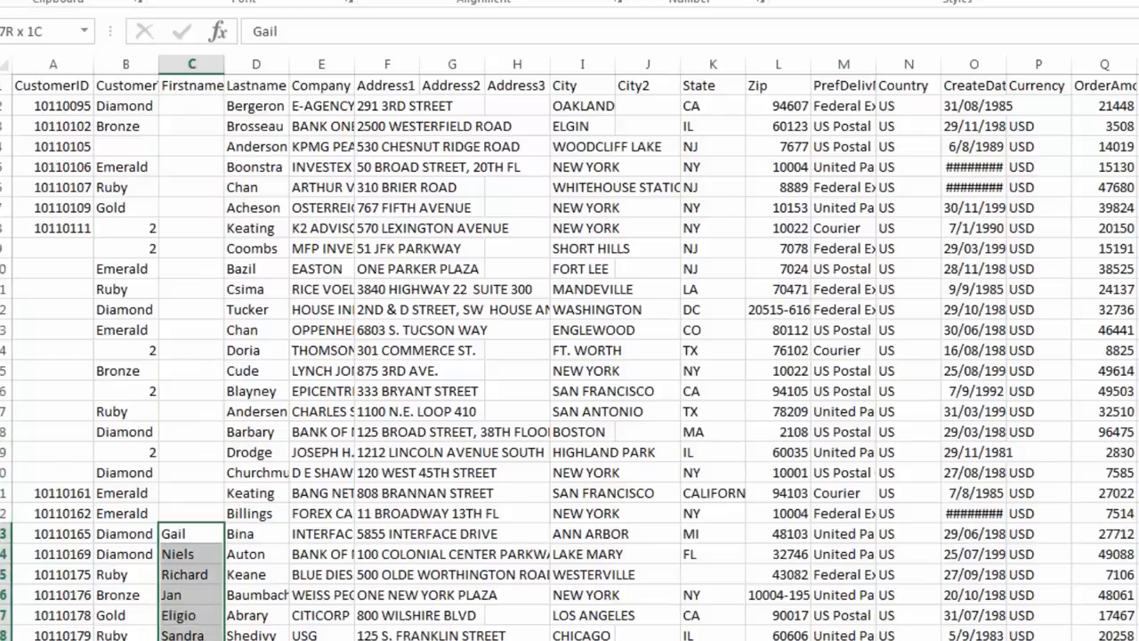
- Select several first names in column C of the customer CSV in Excel
click(193, 534)
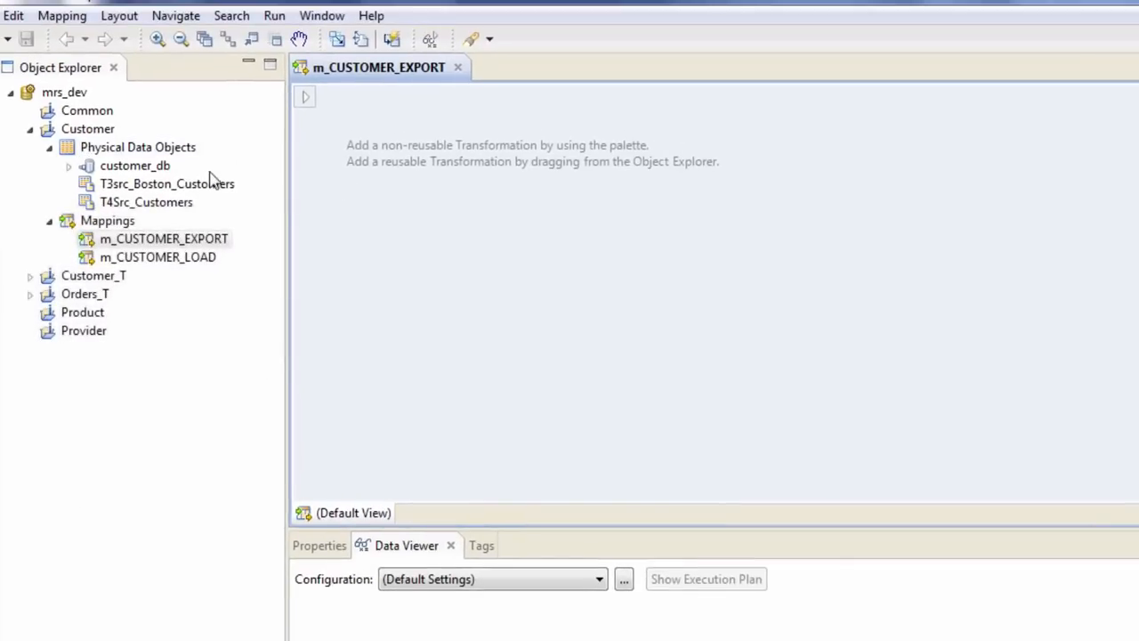
- Add T4Src_Customers to the m_CUSTOMER_EXPORT mapping as a Read source
click(164, 239)
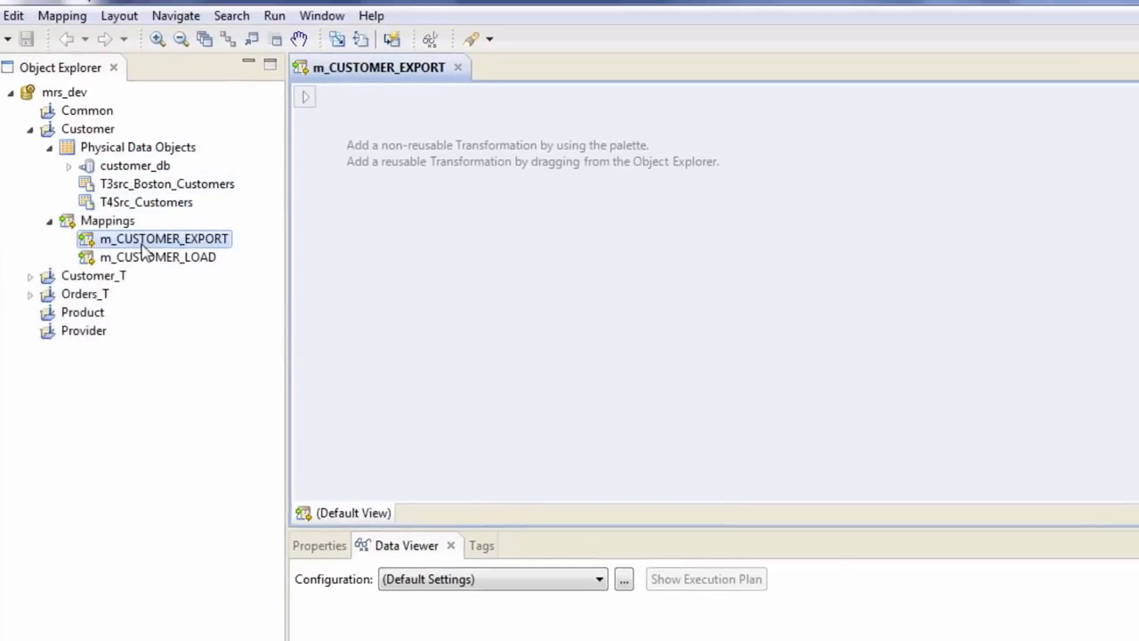
mouse_move(146, 203)
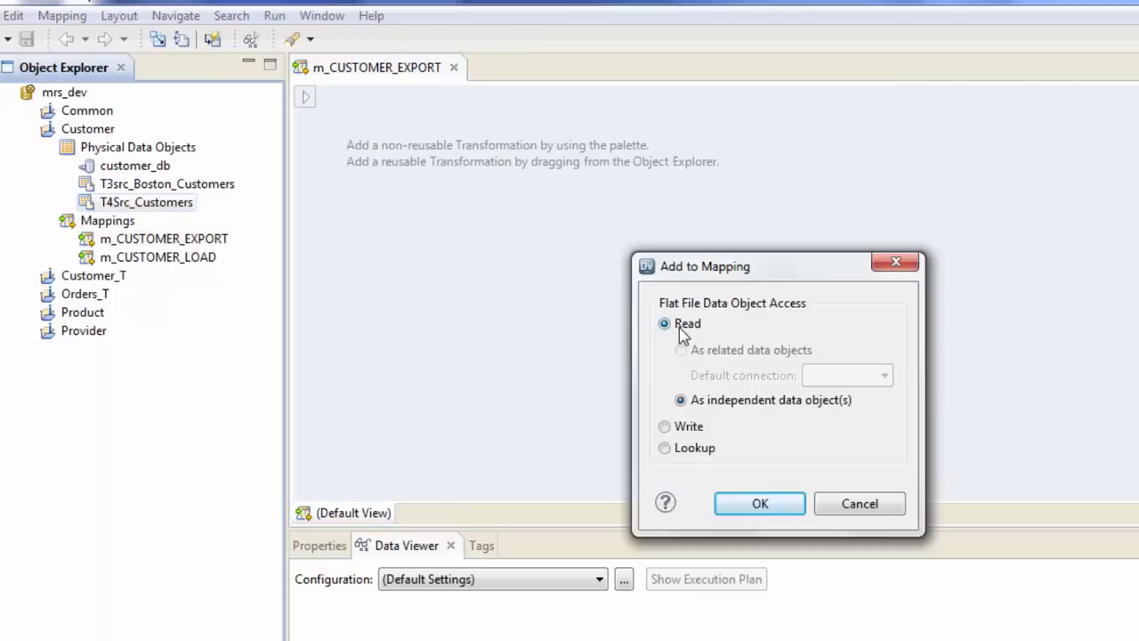
mouse_move(143, 230)
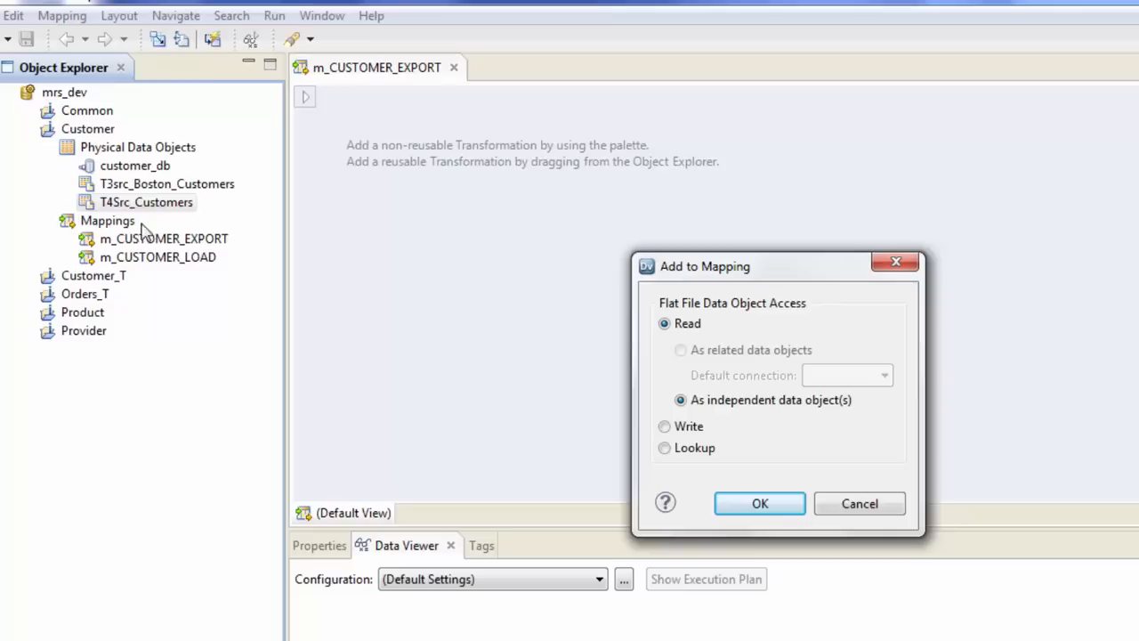
mouse_move(509, 195)
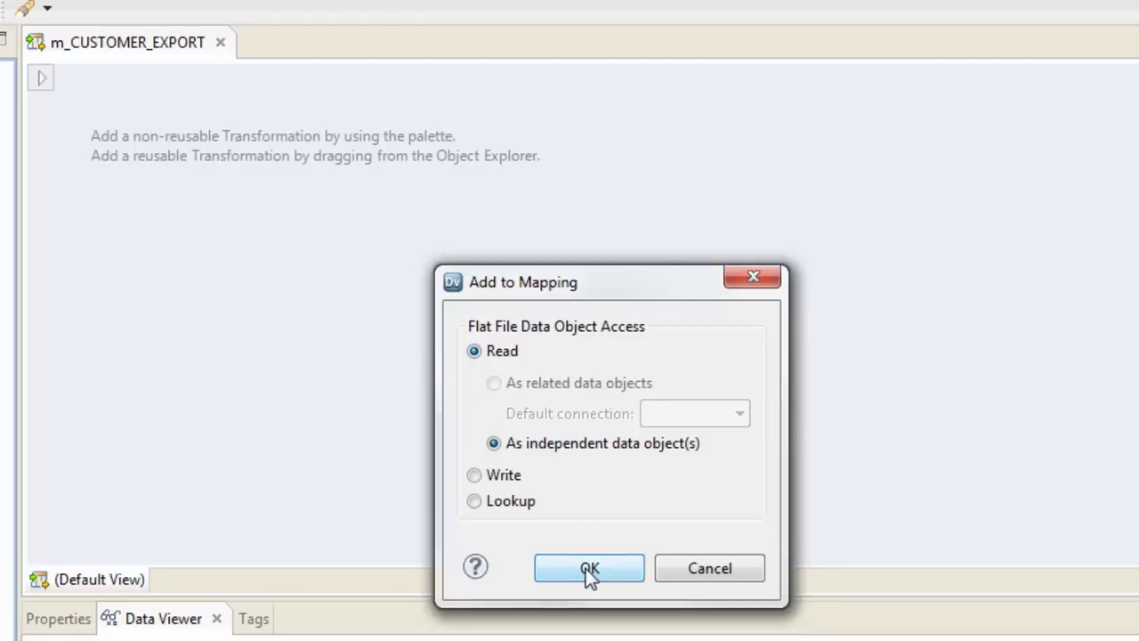
click(590, 568)
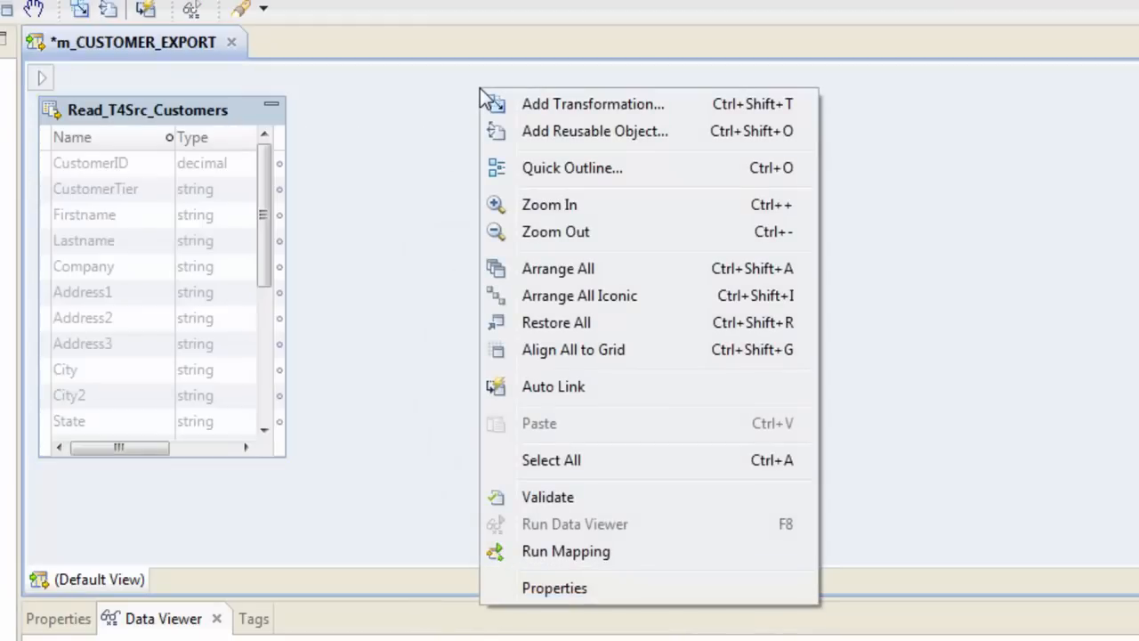
- Add an Expression transformation (searching 'exp') and link all Read_T4Src_Customers ports to it
click(591, 103)
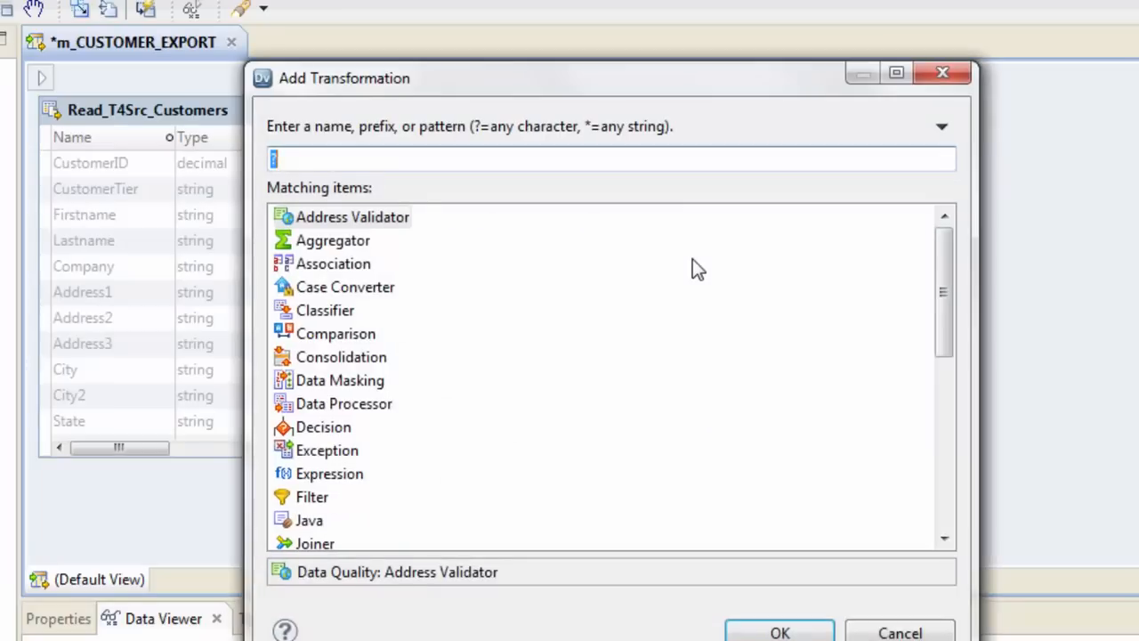
text(exp)
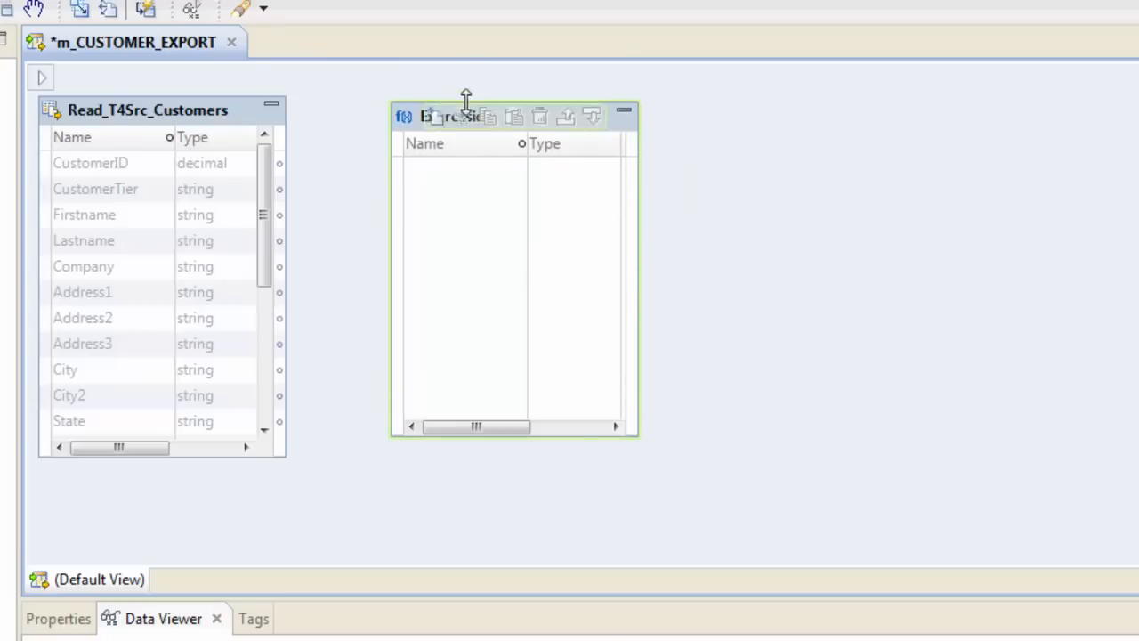
click(89, 164)
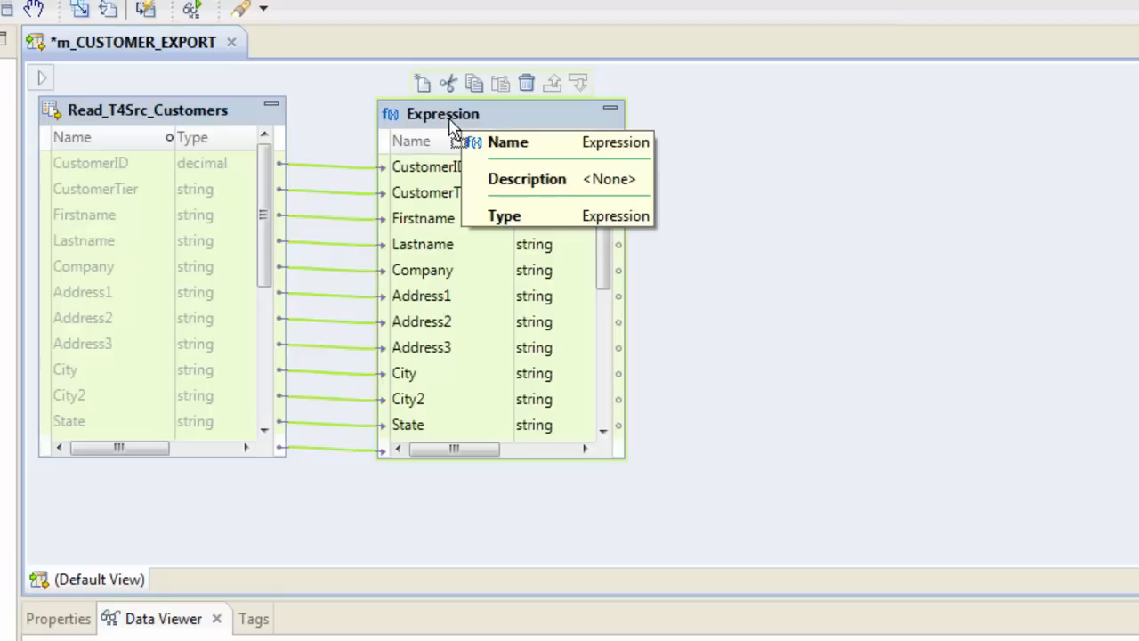
- Add a Filter with condition NOT ISNULL(CustomerID) AND NOT ISNULL(Firstname)
text(fil)
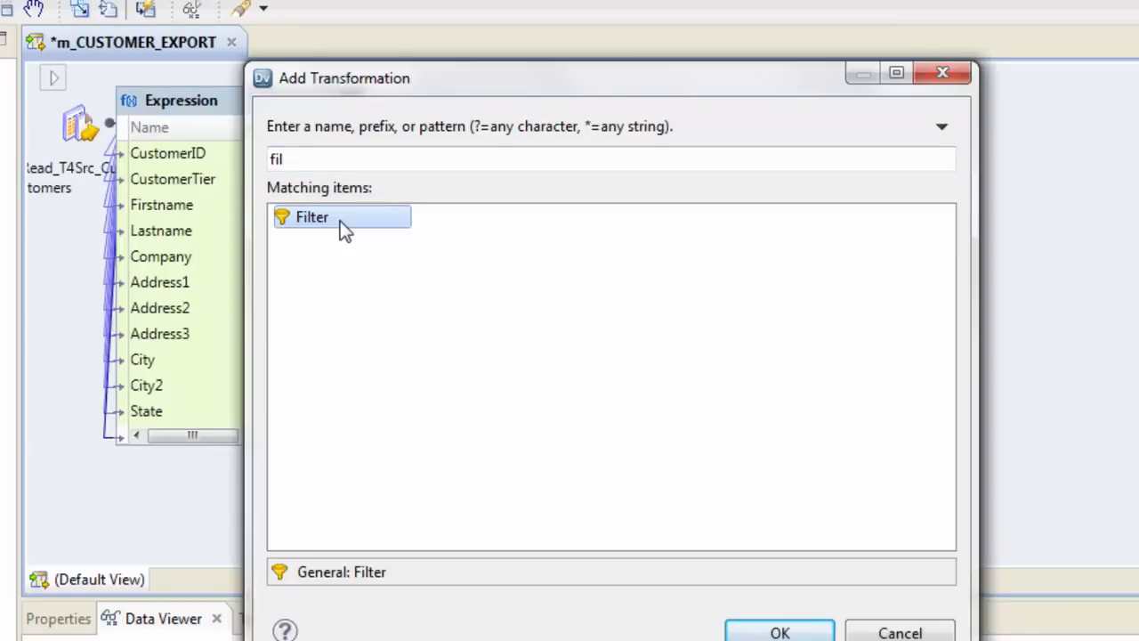
click(780, 632)
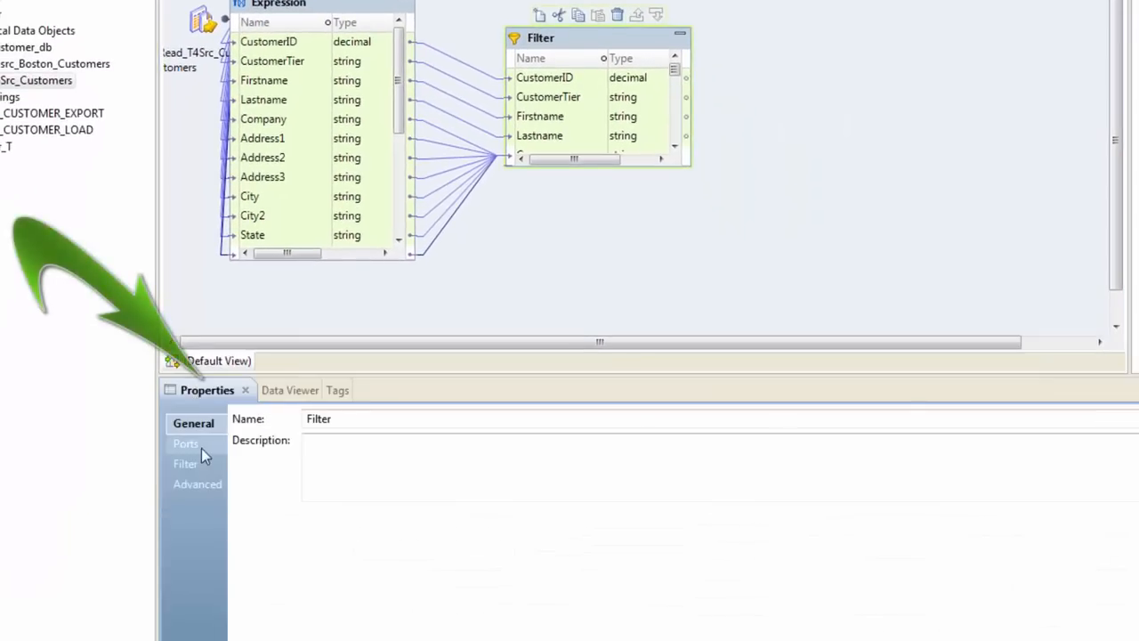
click(186, 463)
text(NOT ISNULL(CustomerID)
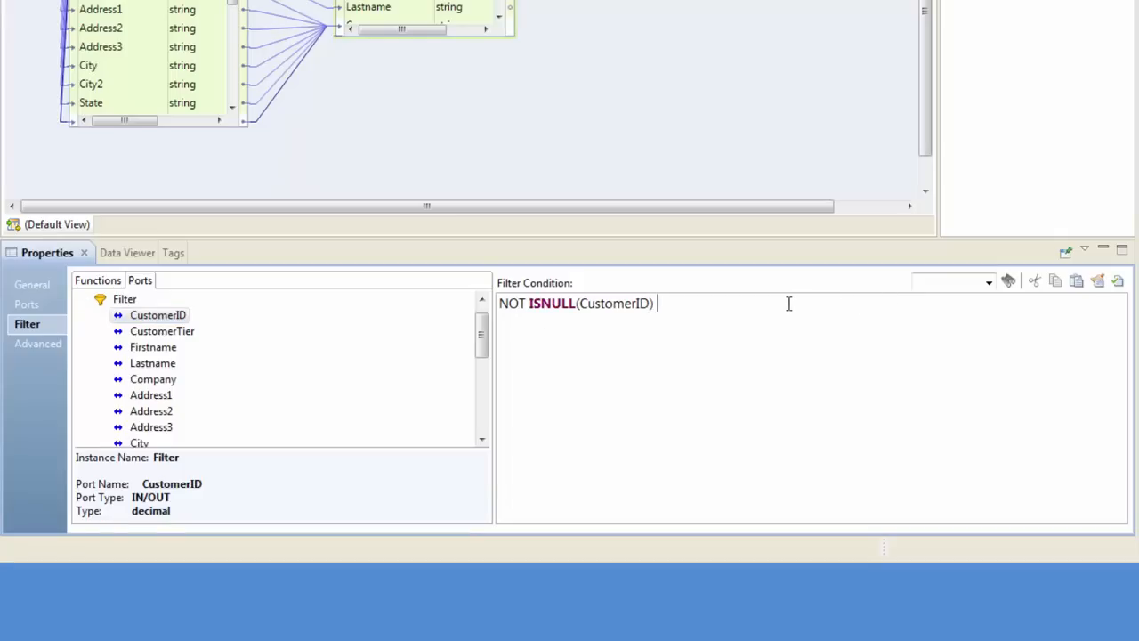
text(AND NOT I)
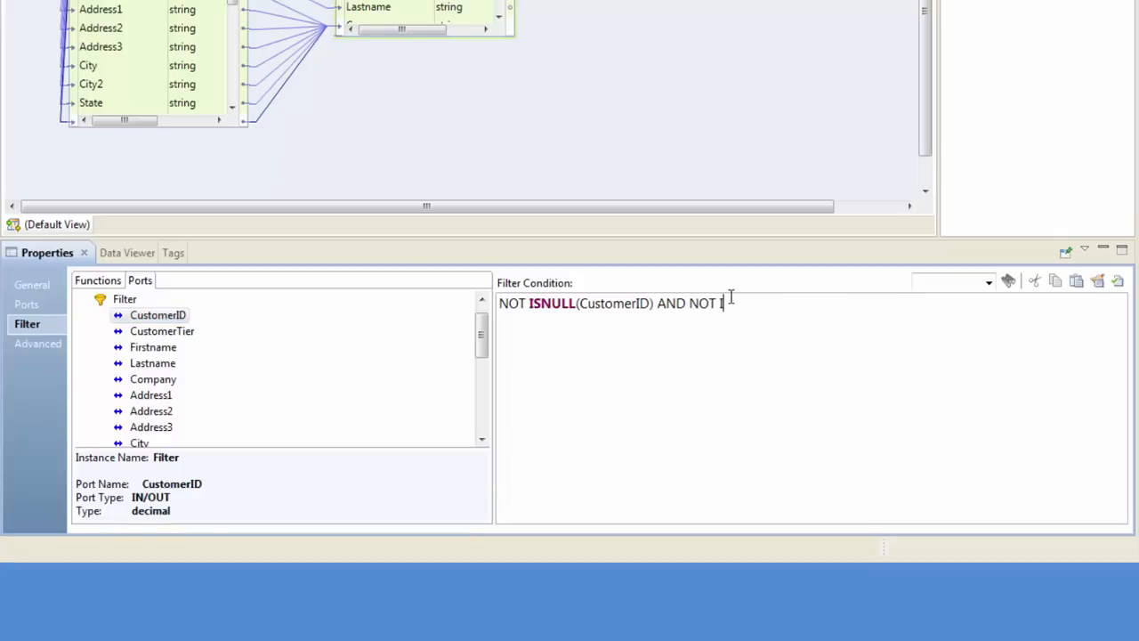
text(ISNULL())
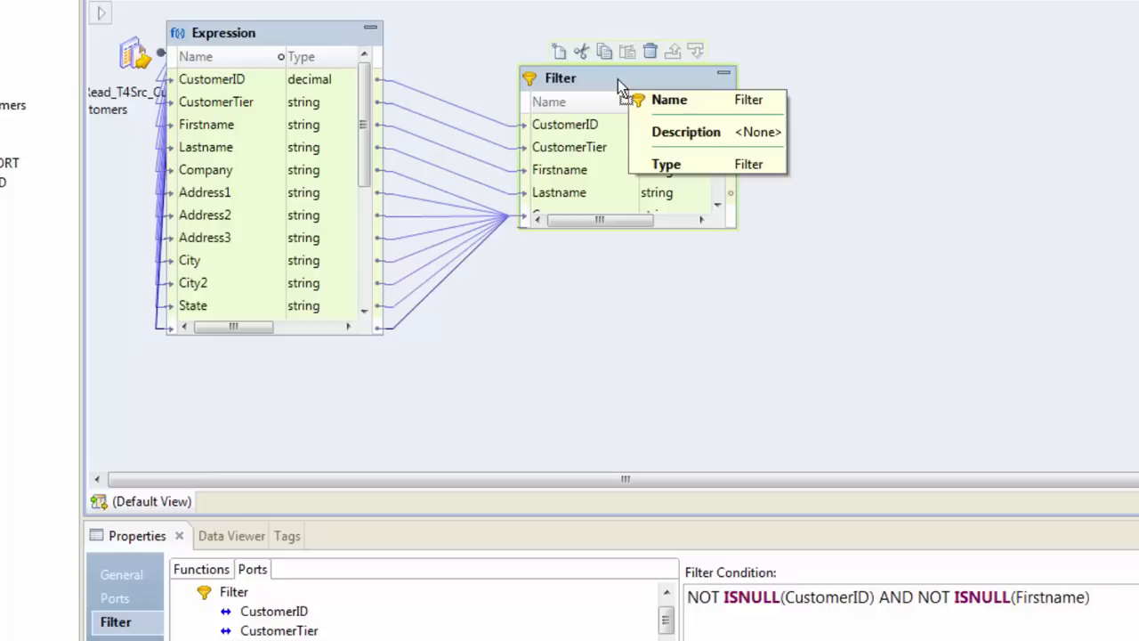
mouse_move(964, 86)
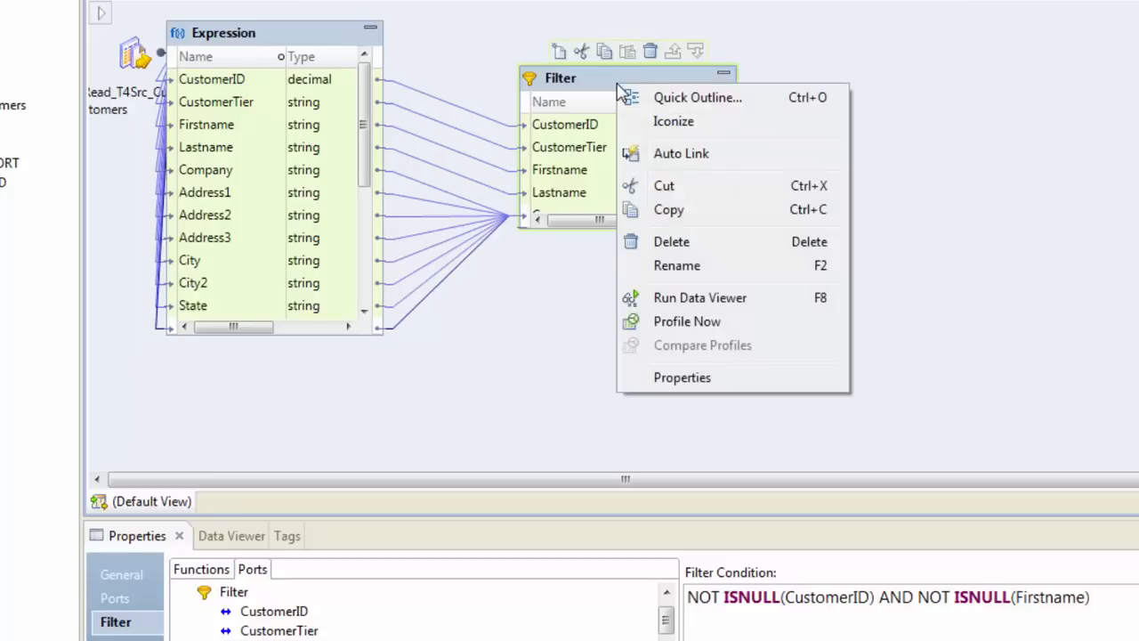
mouse_move(737, 299)
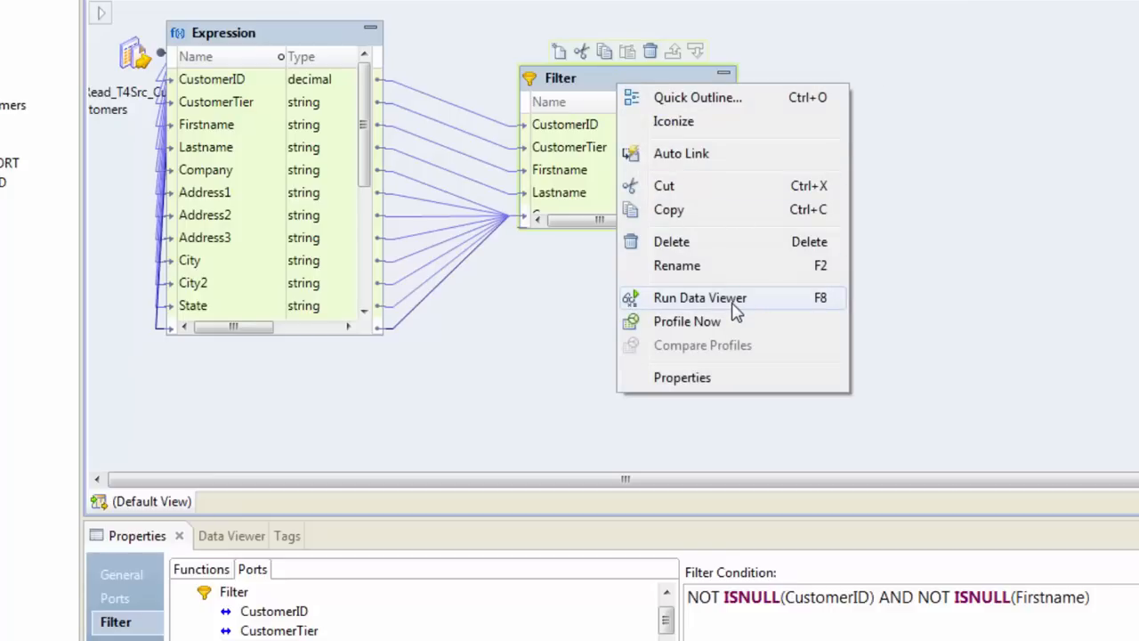
click(699, 297)
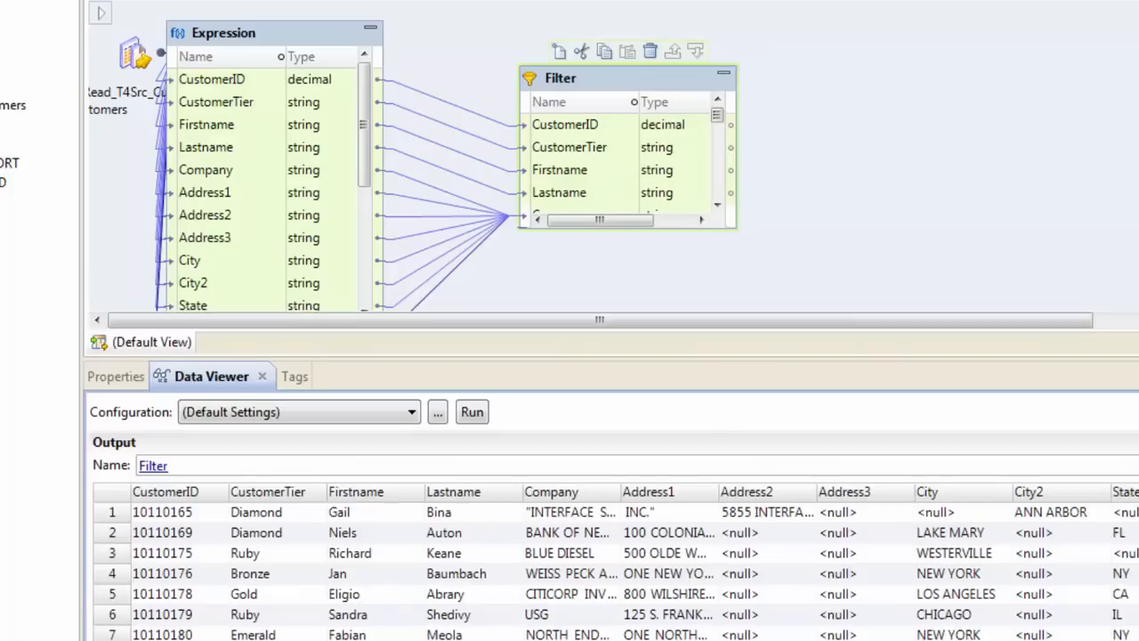
click(164, 533)
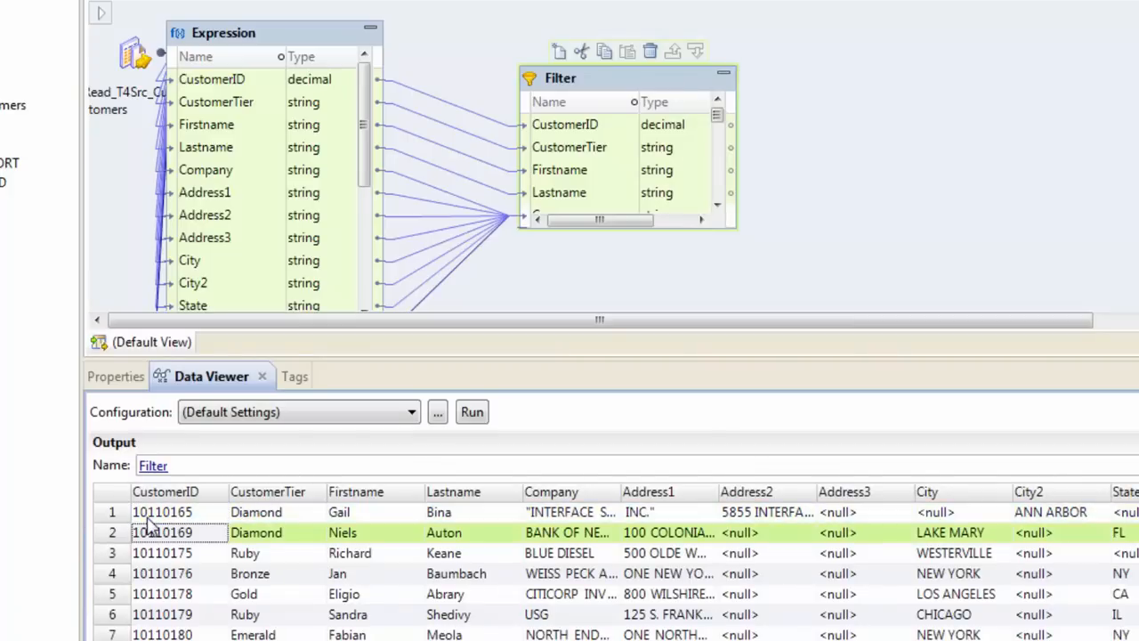
scroll(down, 3)
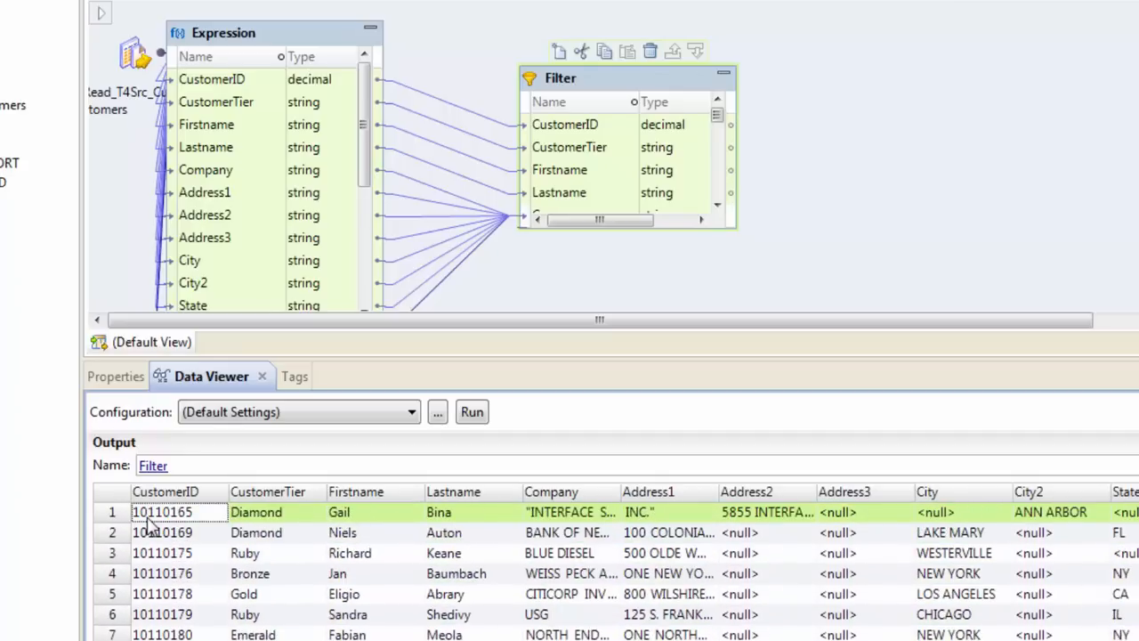
click(349, 552)
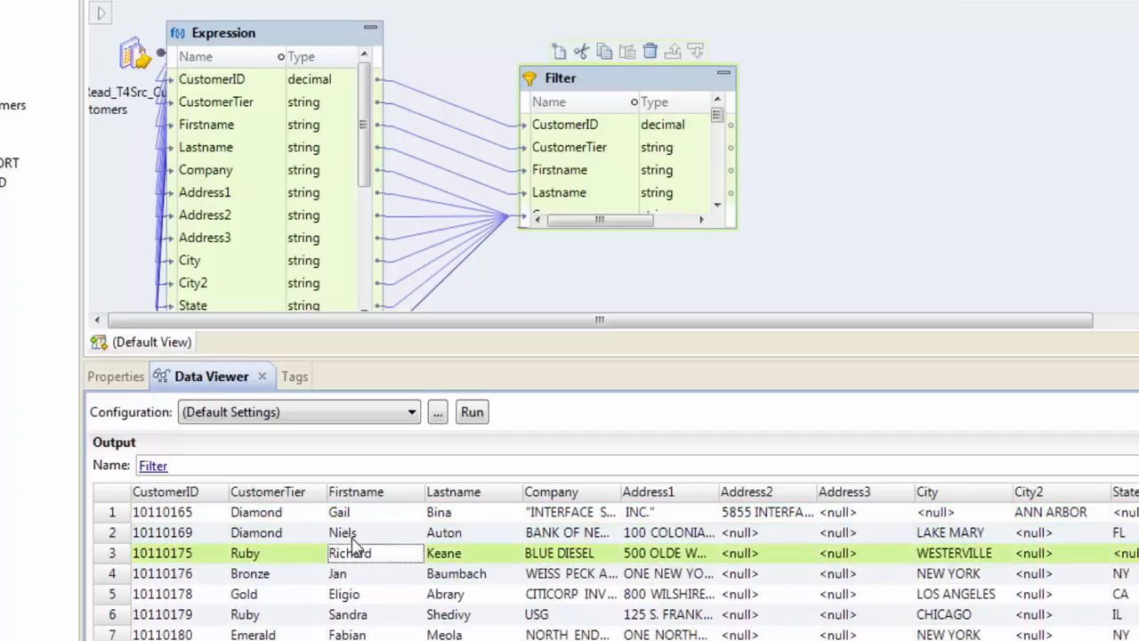
click(338, 513)
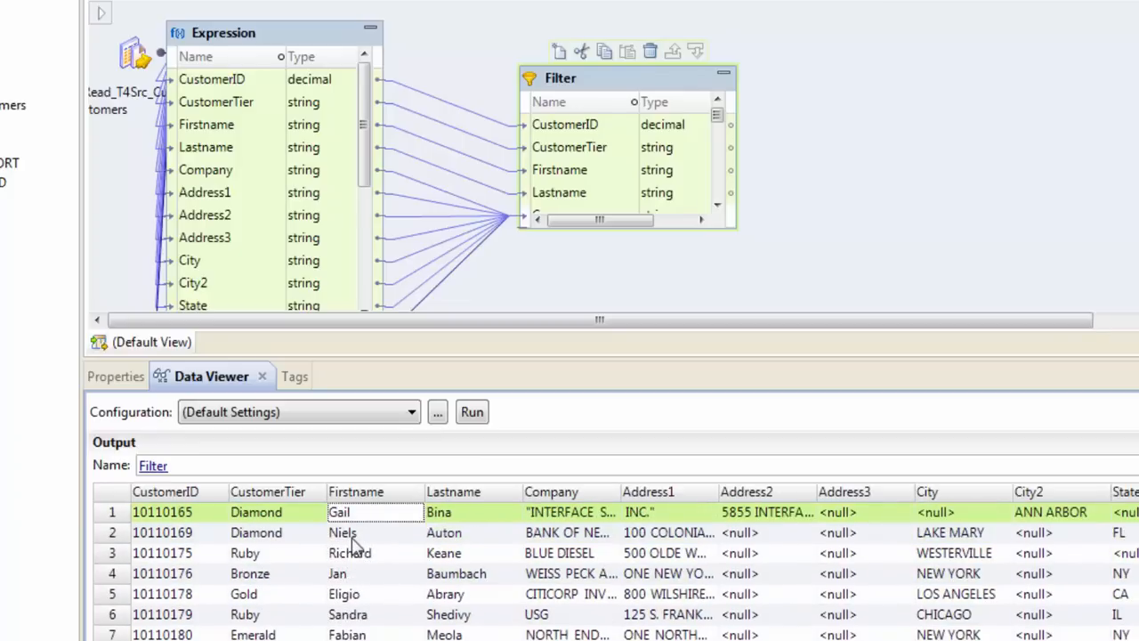
mouse_move(377, 47)
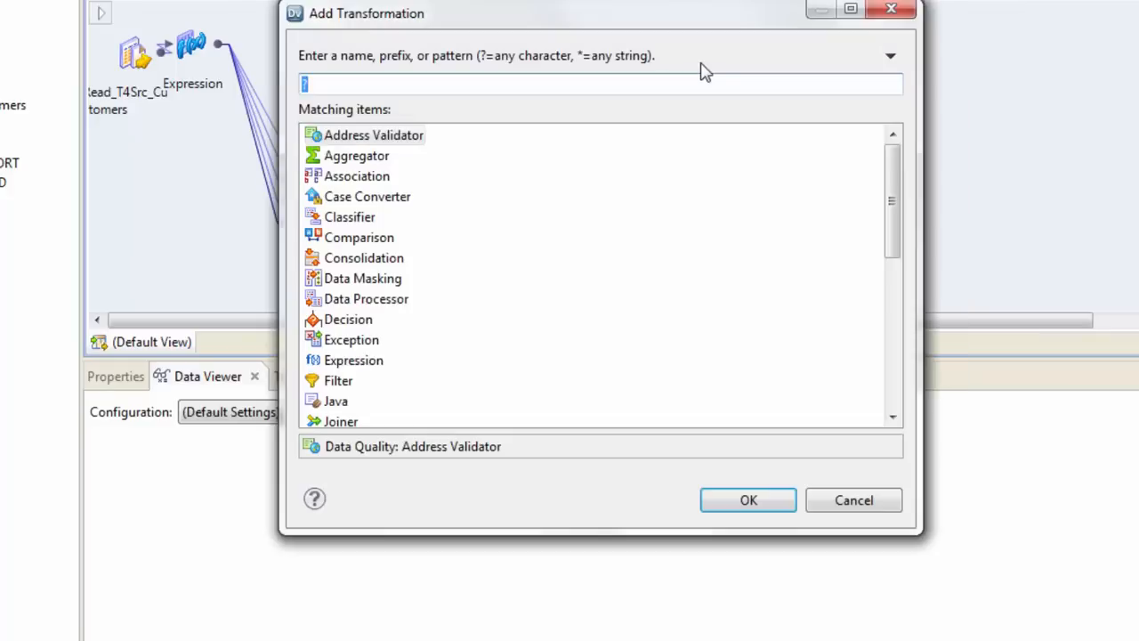
- Add a Sorter transformation (searching 'sort'), link the Filter ports and show its properties
text(sort)
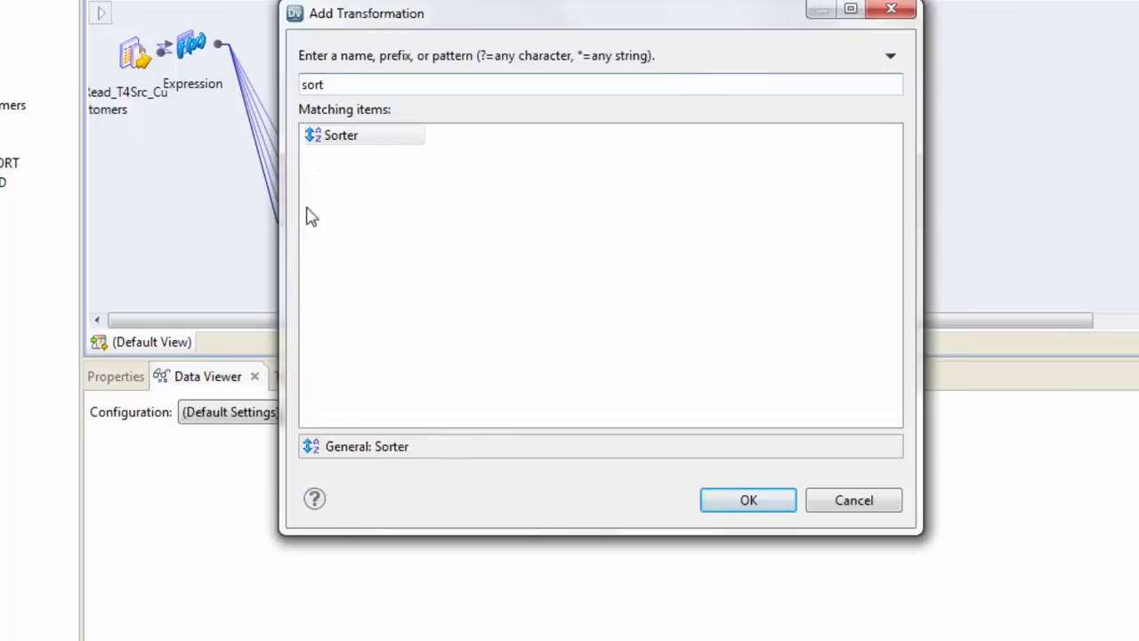
click(747, 498)
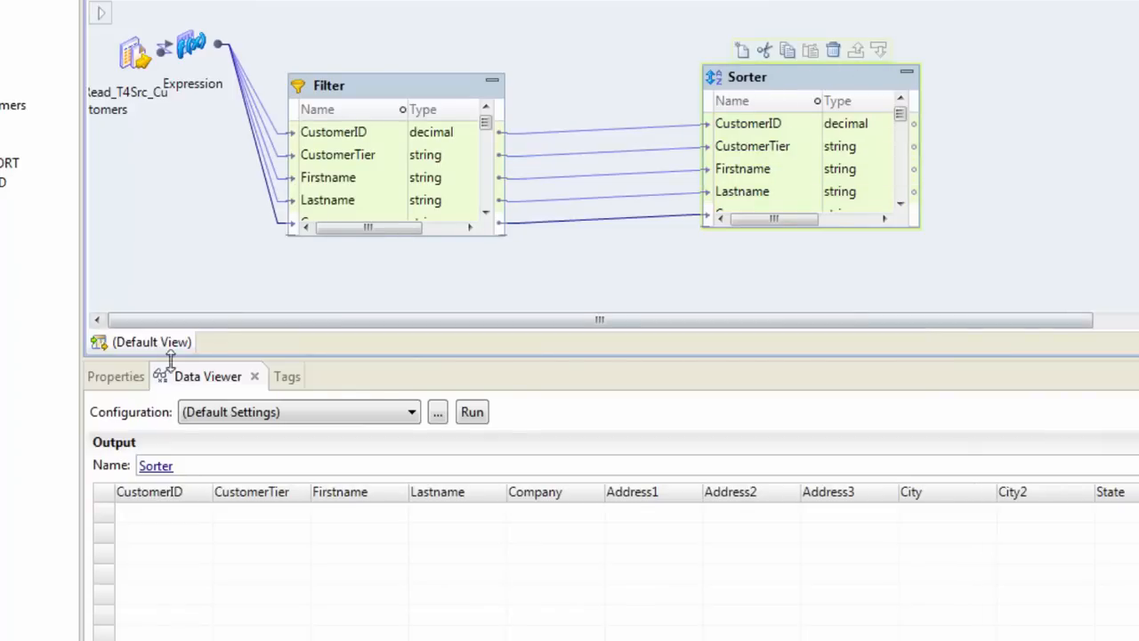
click(114, 376)
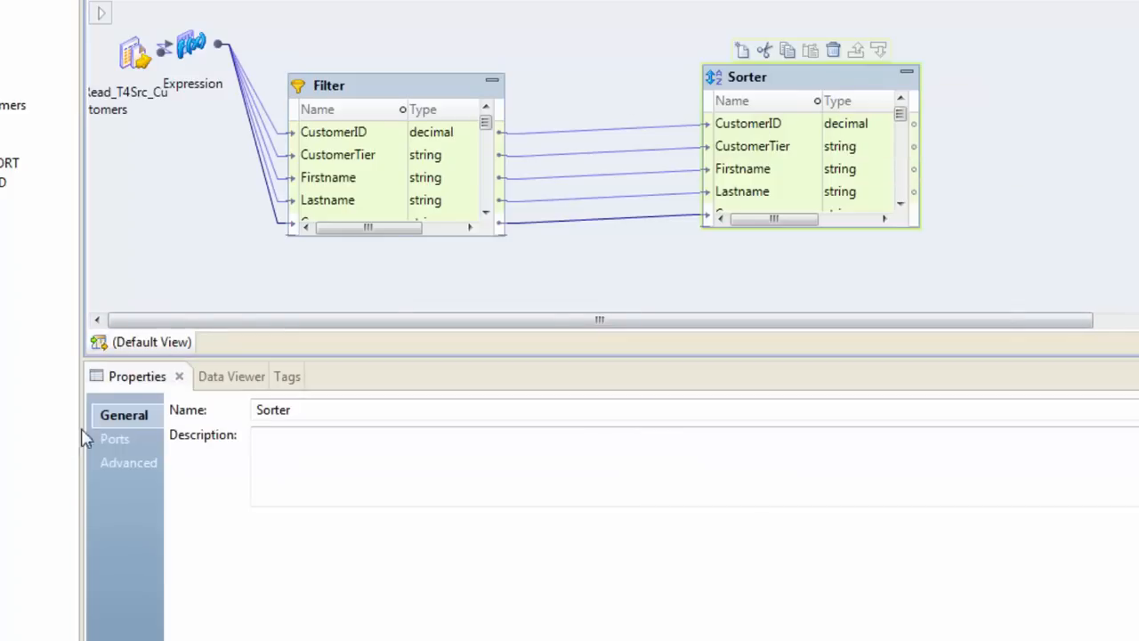
- Tick Firstname as the Sorter key with Ascending direction in the Ports properties
click(114, 438)
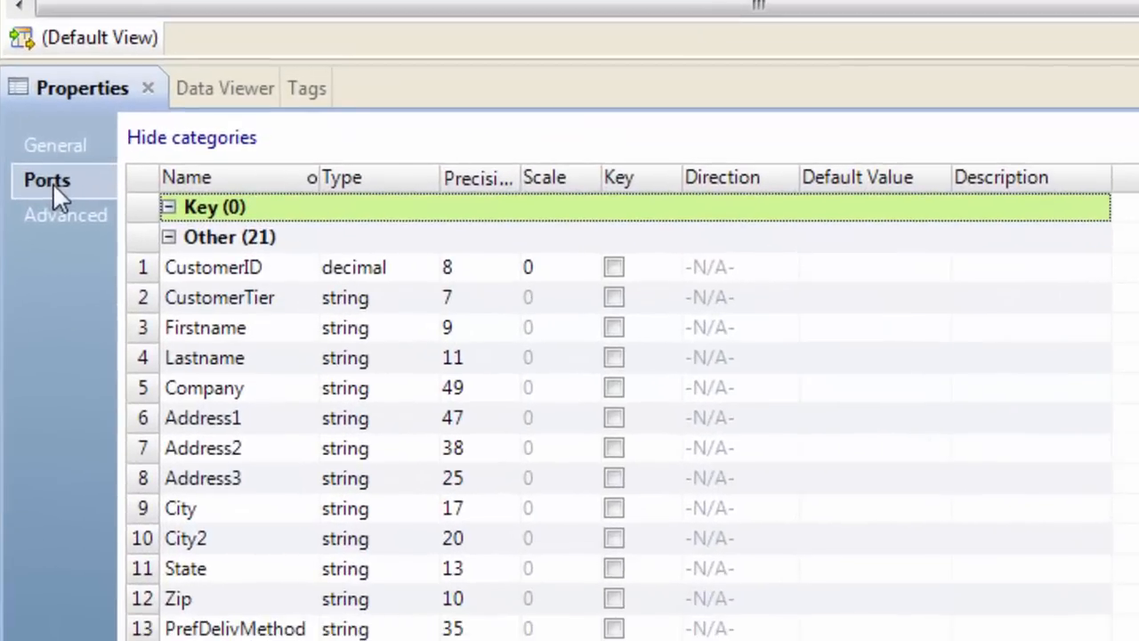
click(614, 327)
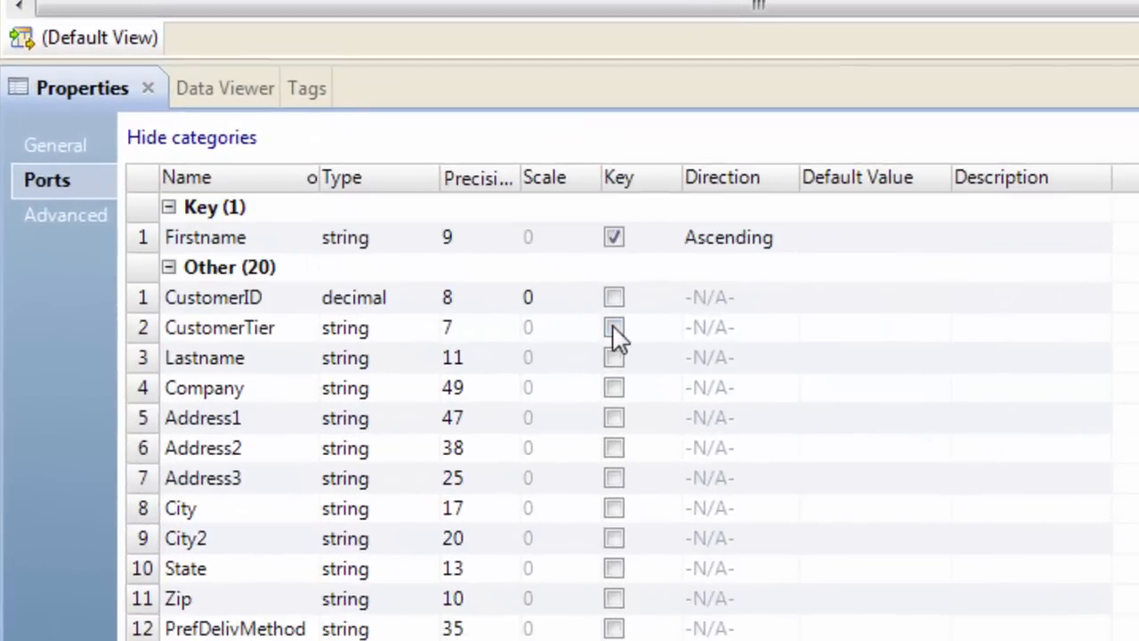
click(728, 237)
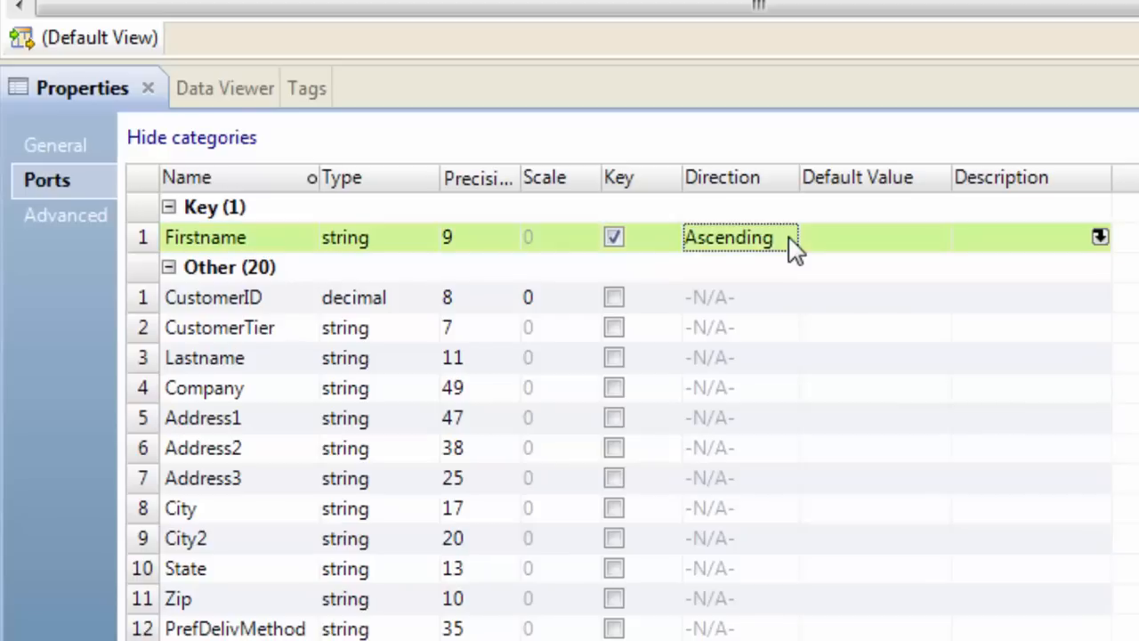
click(787, 236)
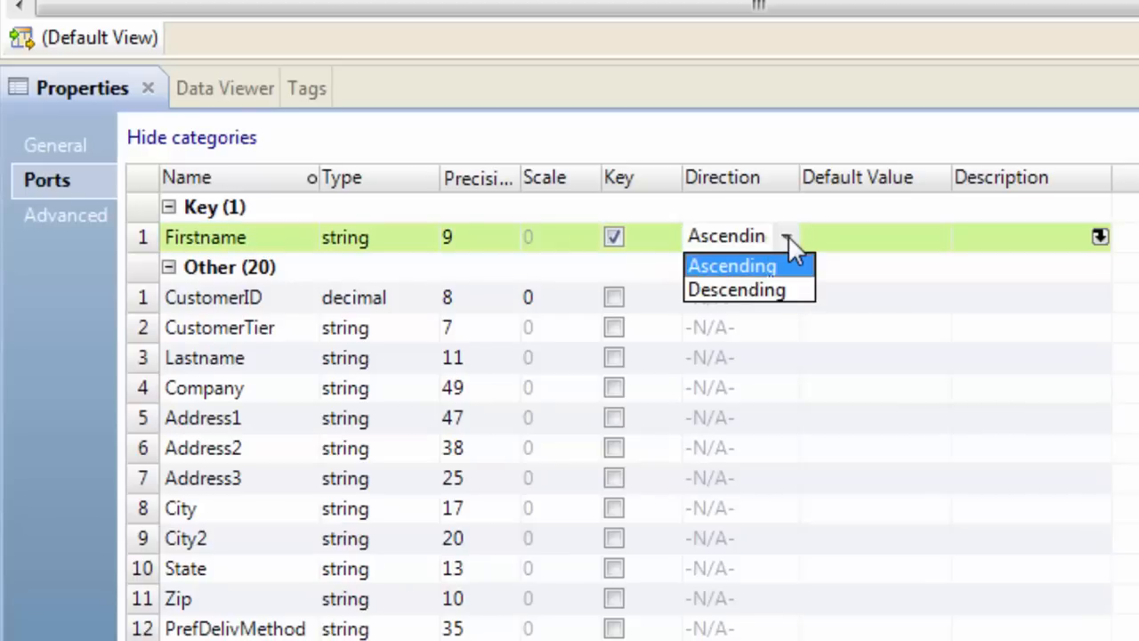
click(732, 265)
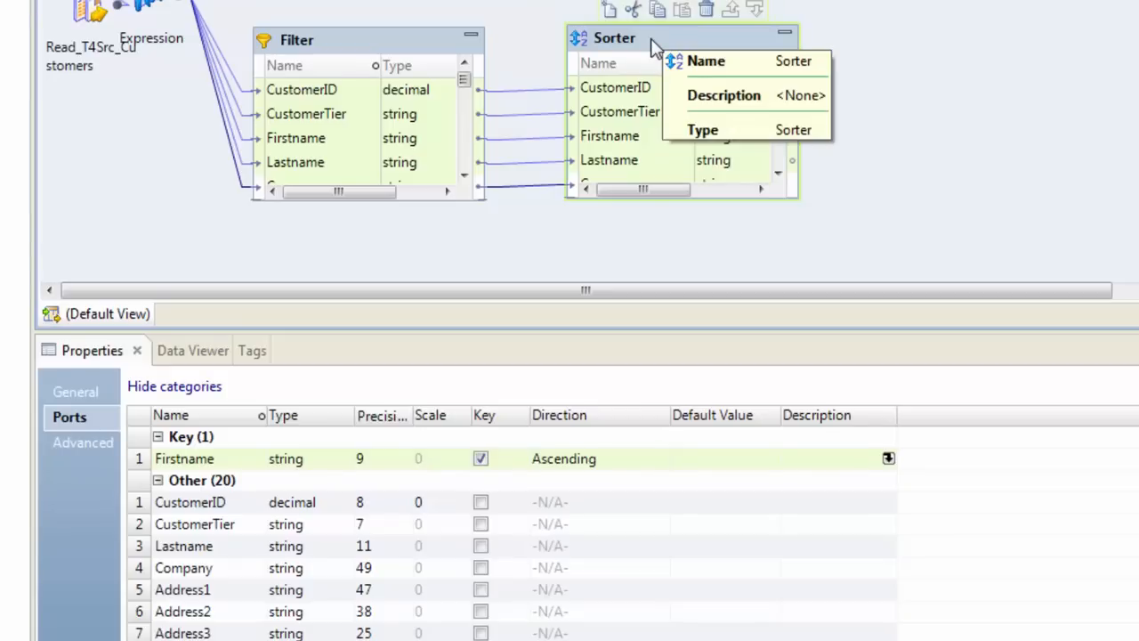
right_click(649, 50)
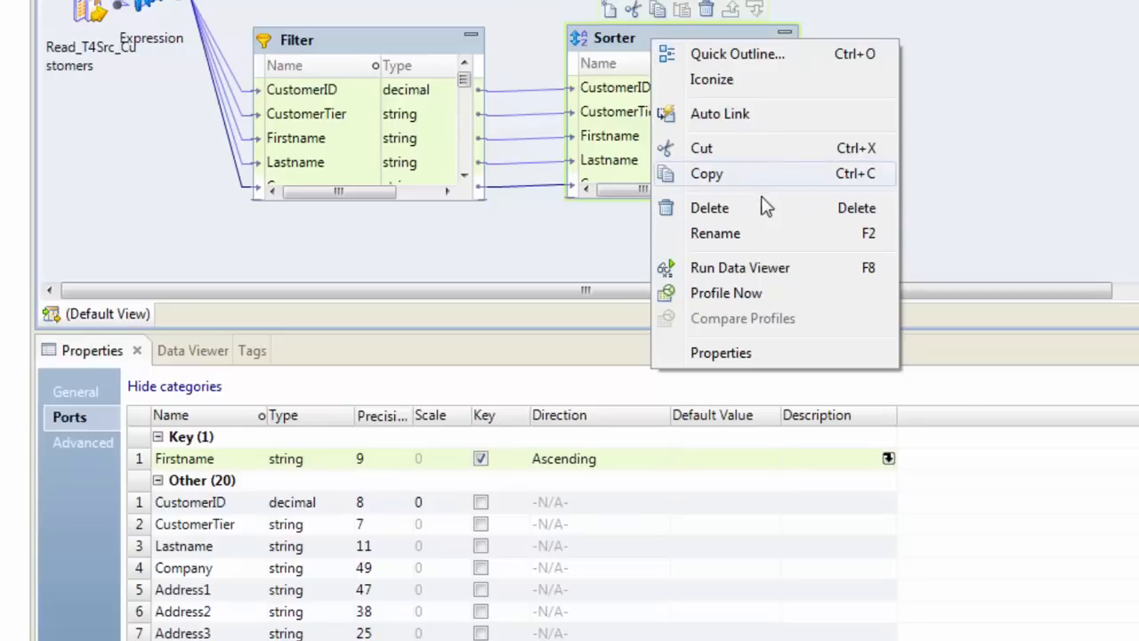
- Run the Data Viewer on the Sorter and scroll the output rows, starting with Aaron
click(740, 267)
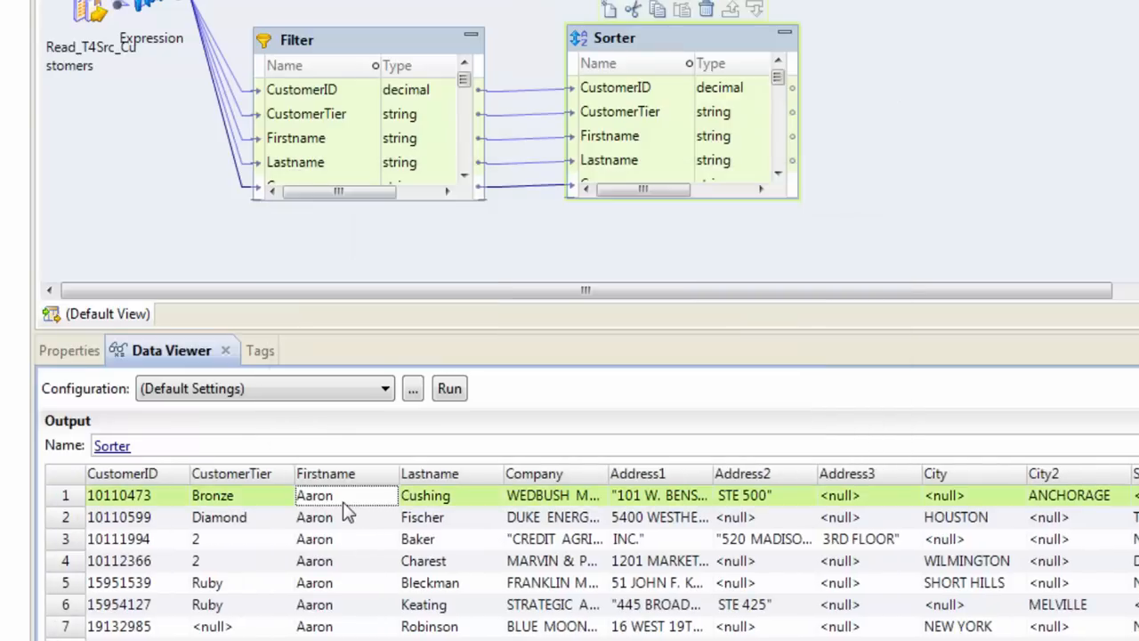
scroll(down, 3)
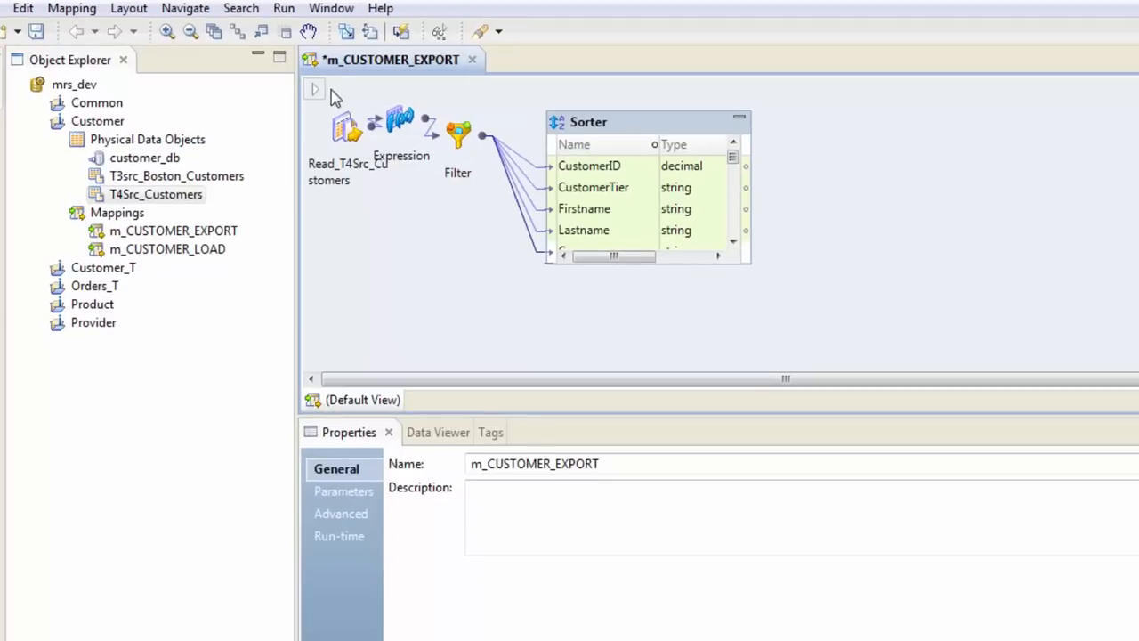
mouse_move(869, 146)
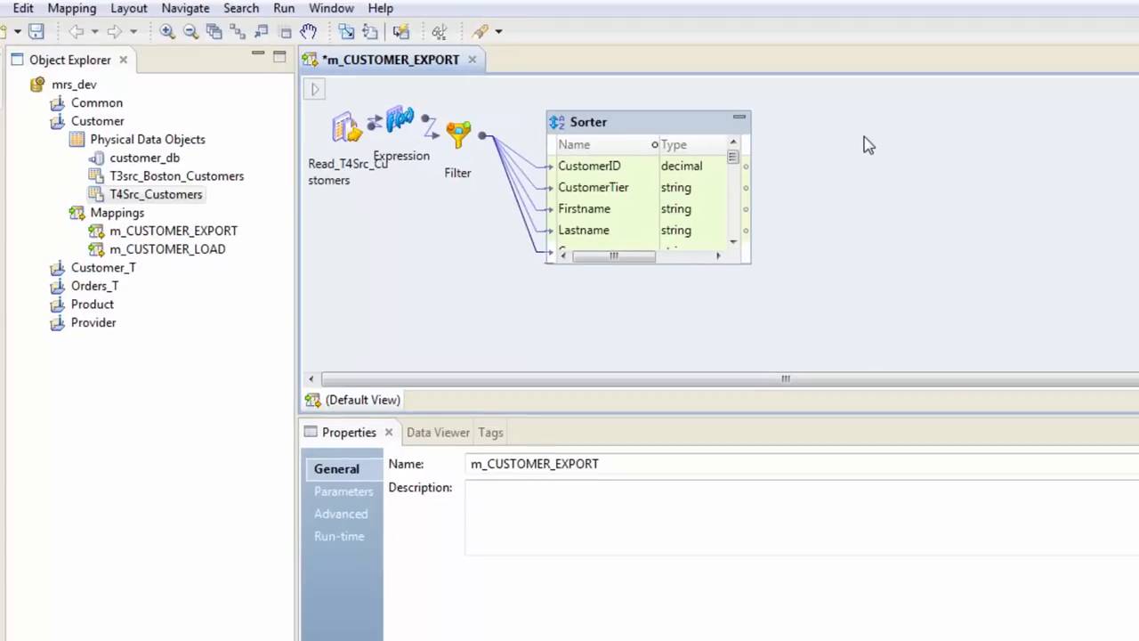
- Copy T4Src_Customers in Object Explorer and rename the copy to T4Tgt_Customers
click(157, 194)
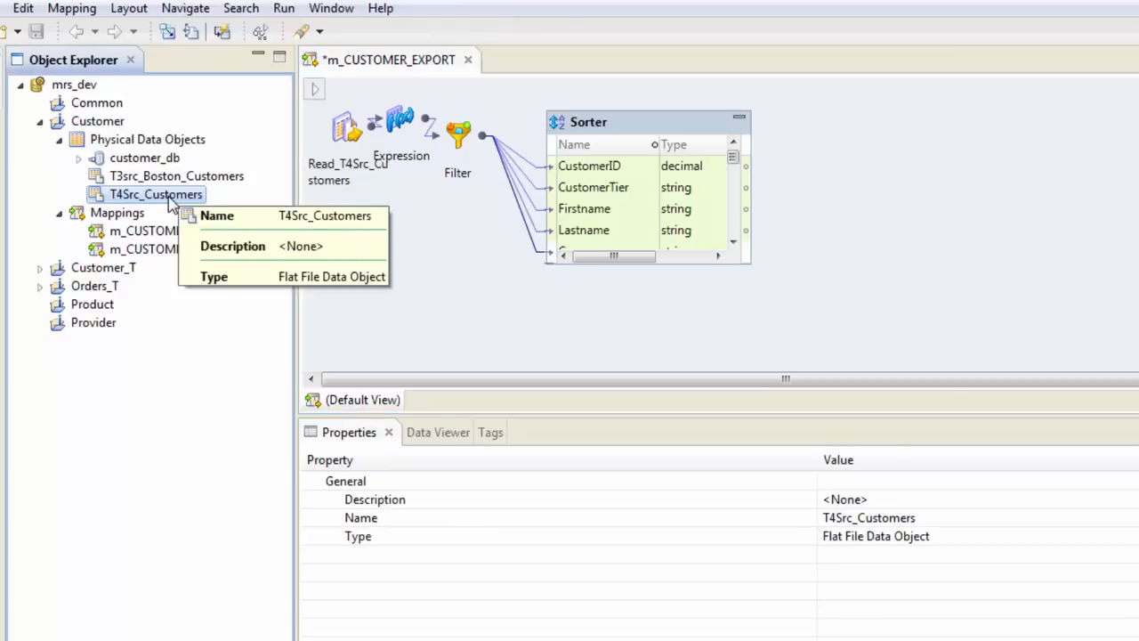
mouse_move(146, 157)
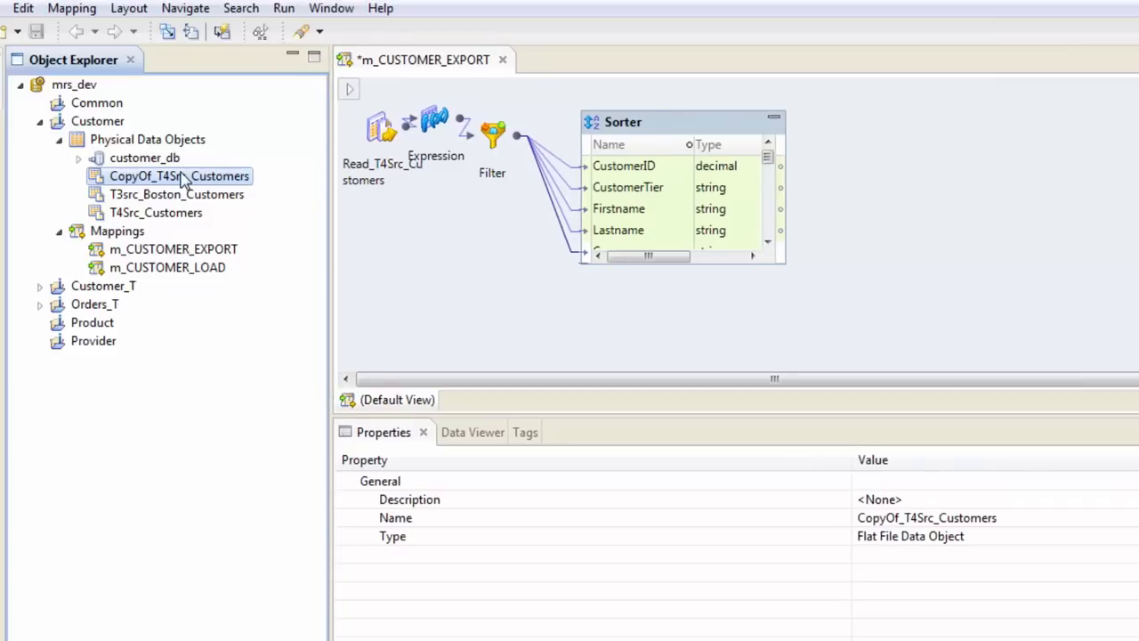
right_click(178, 176)
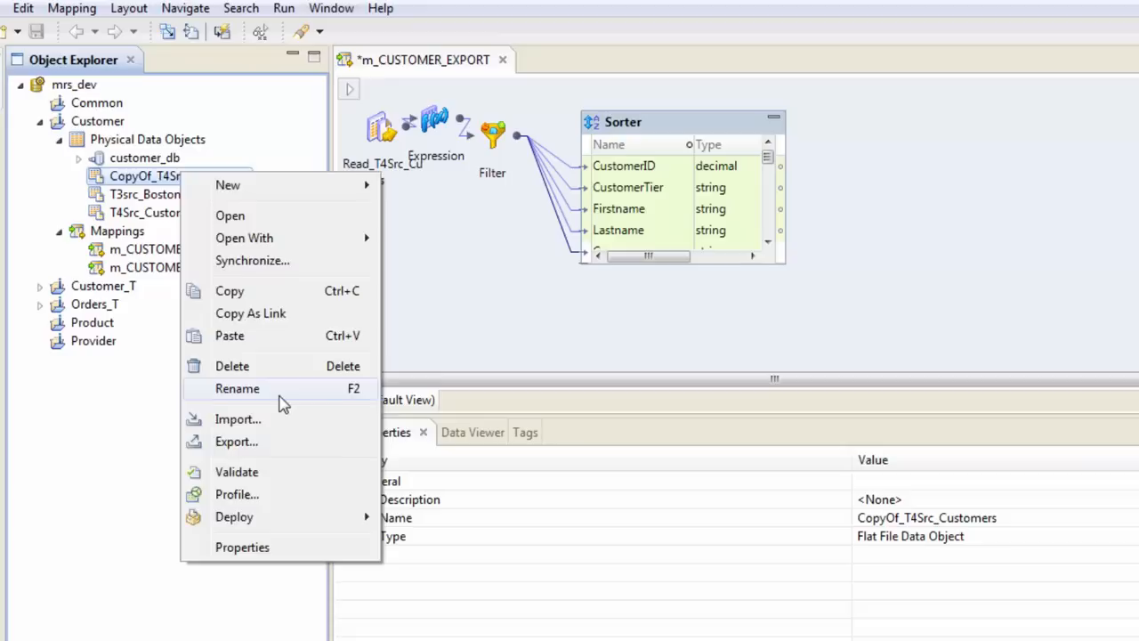
click(236, 388)
text(Tgt)
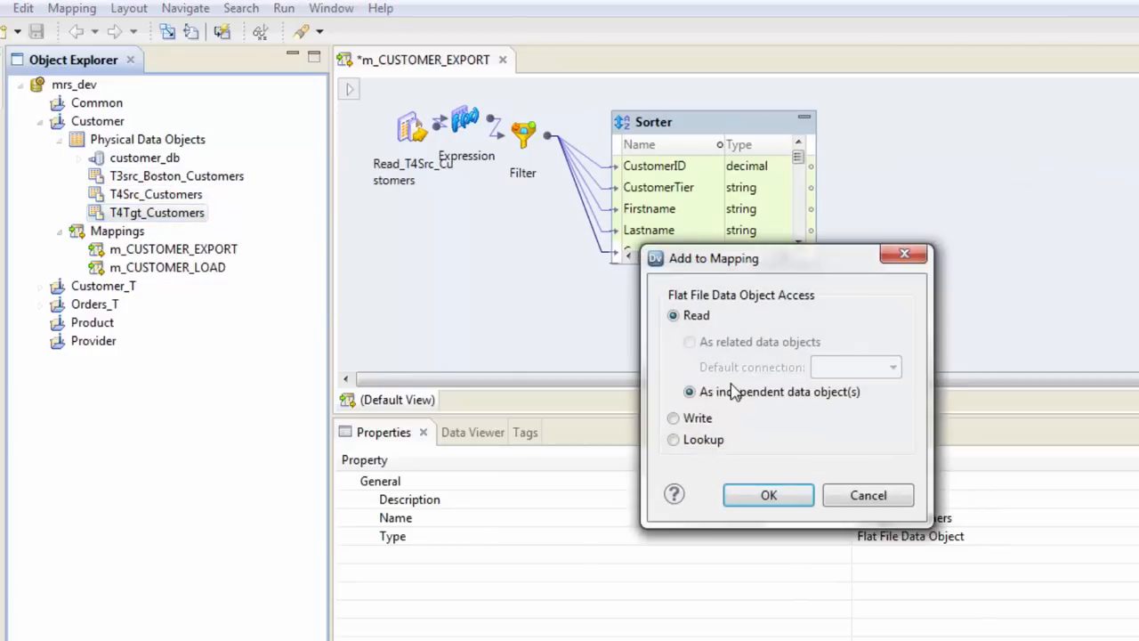
- Add T4Tgt_Customers as a Write target after the Sorter and open its data object
click(673, 416)
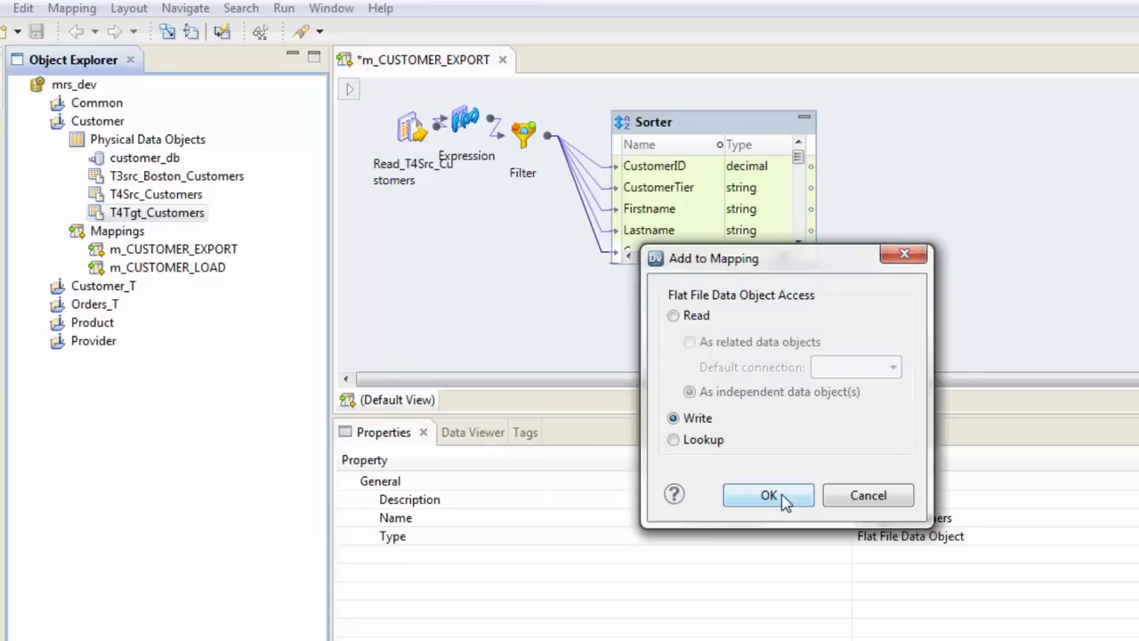
click(769, 495)
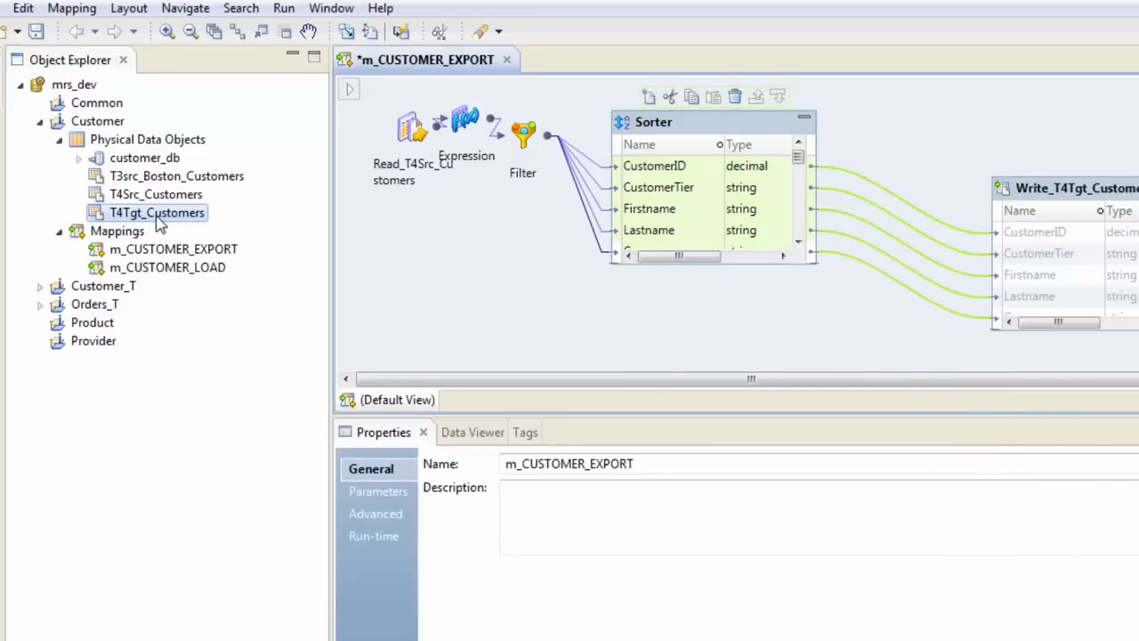
double_click(157, 212)
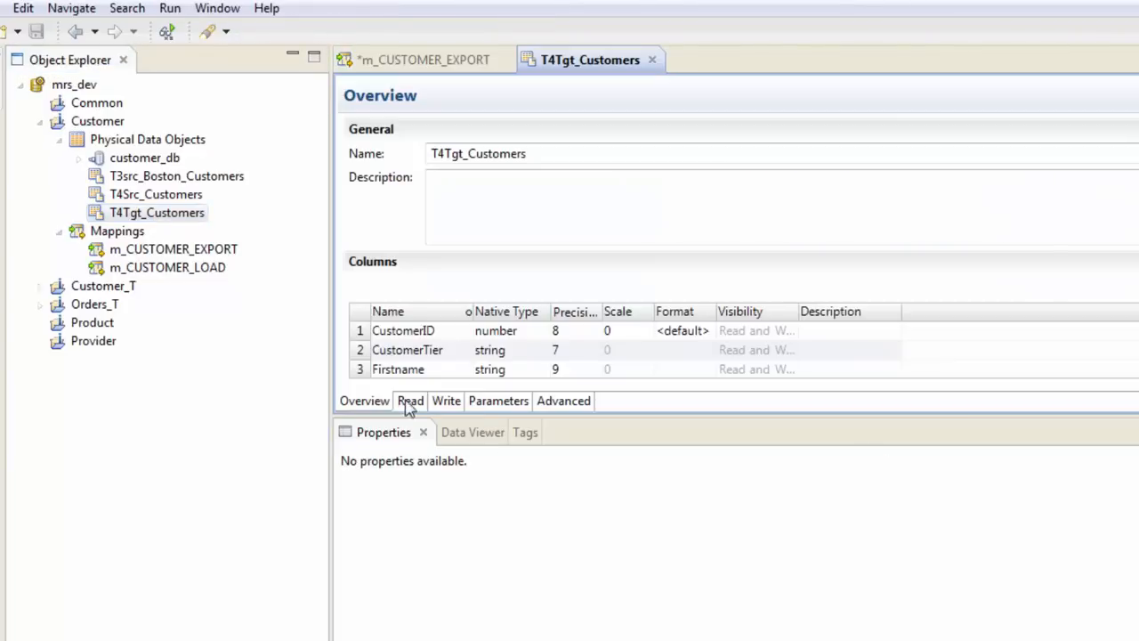
- Review the T4Tgt_Customers object's read and write settings in its editor
click(410, 401)
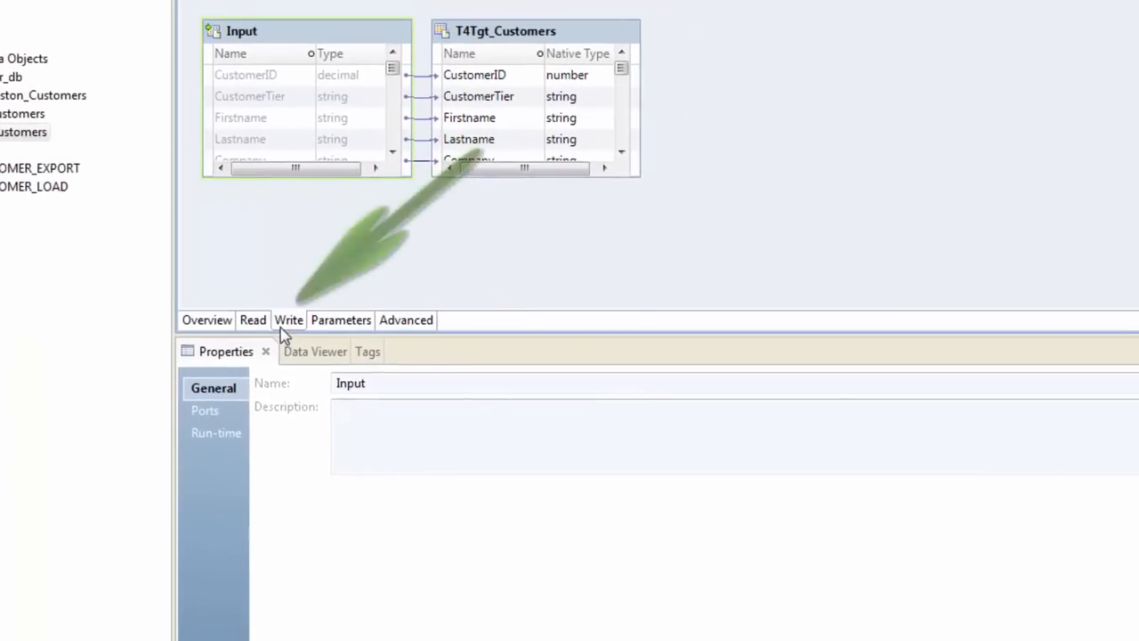
click(217, 433)
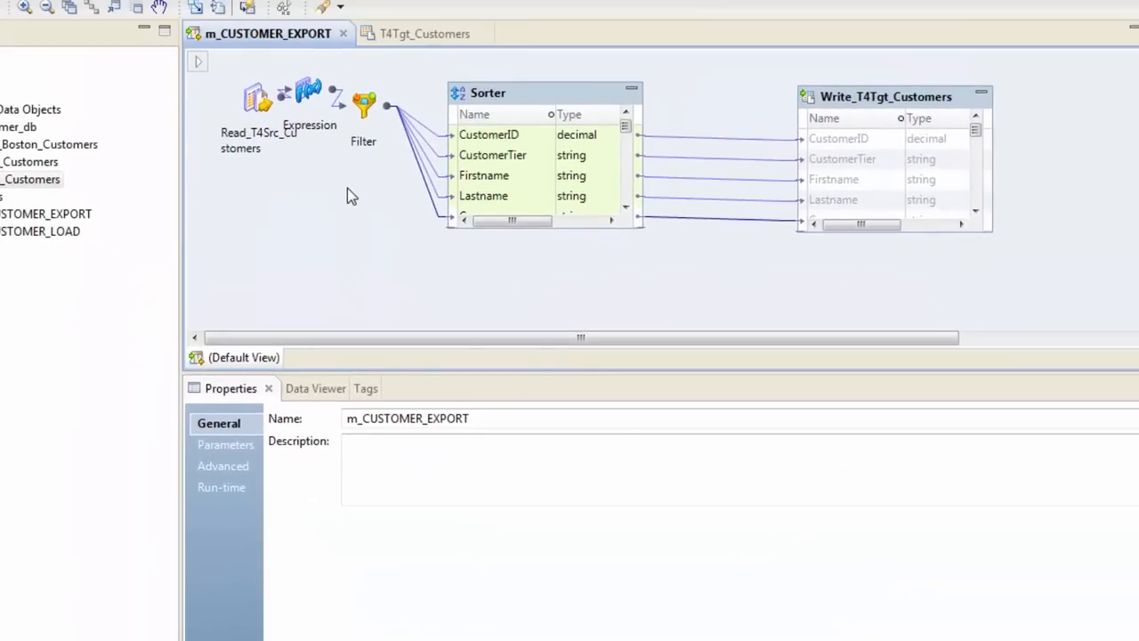
click(424, 32)
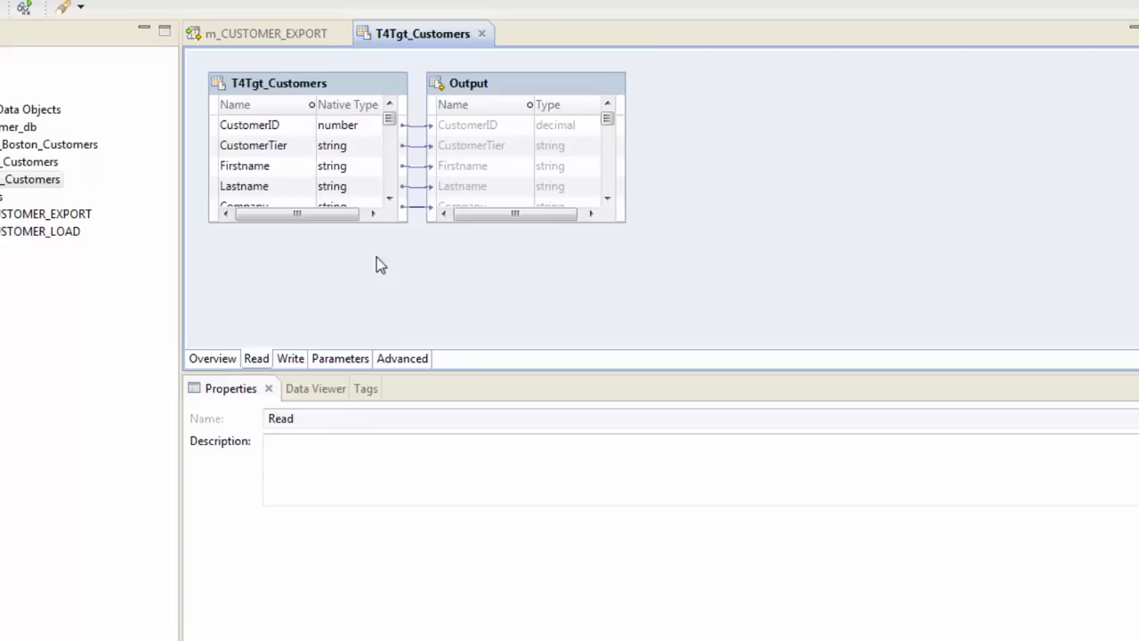
mouse_move(314, 82)
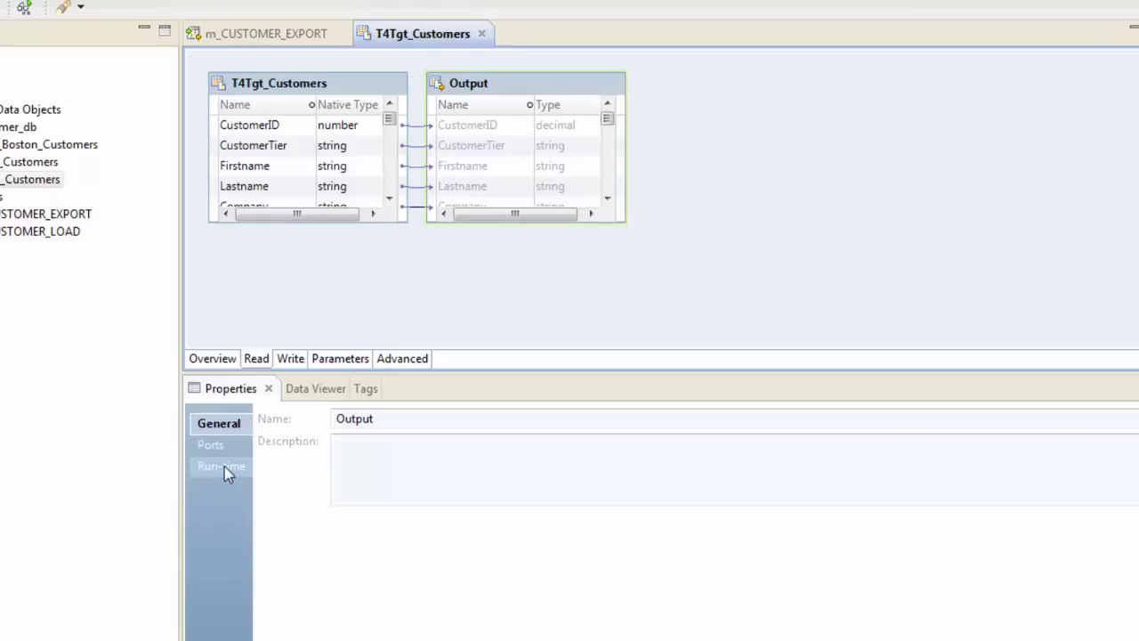
- Set the output's run-time Header option to Output field names for T4Tgt_Customers.csv
click(221, 466)
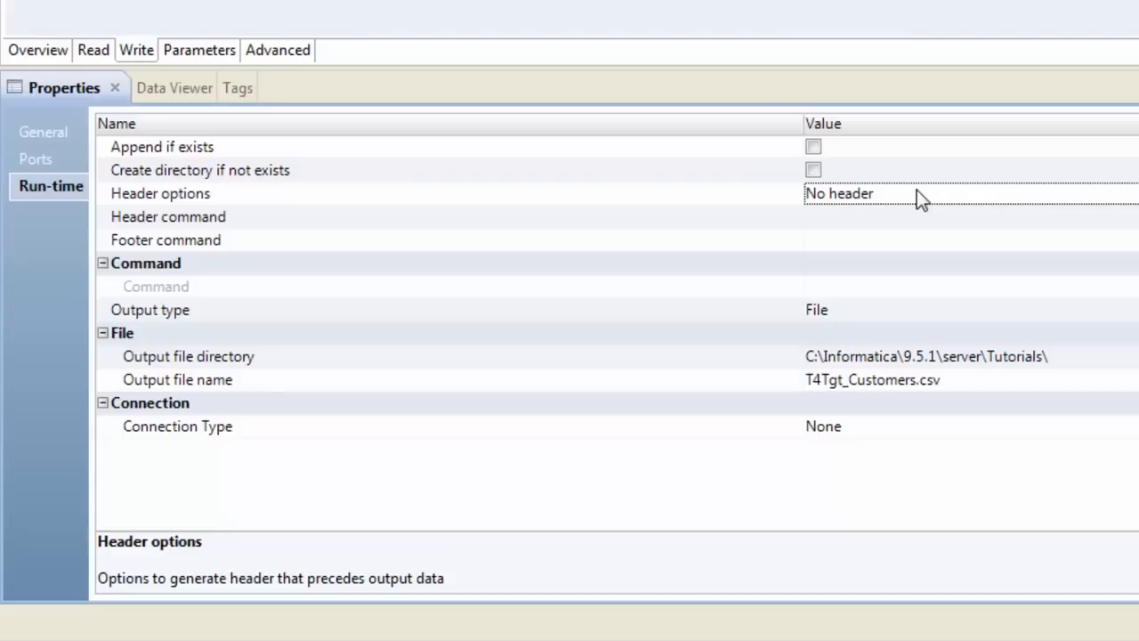
click(922, 192)
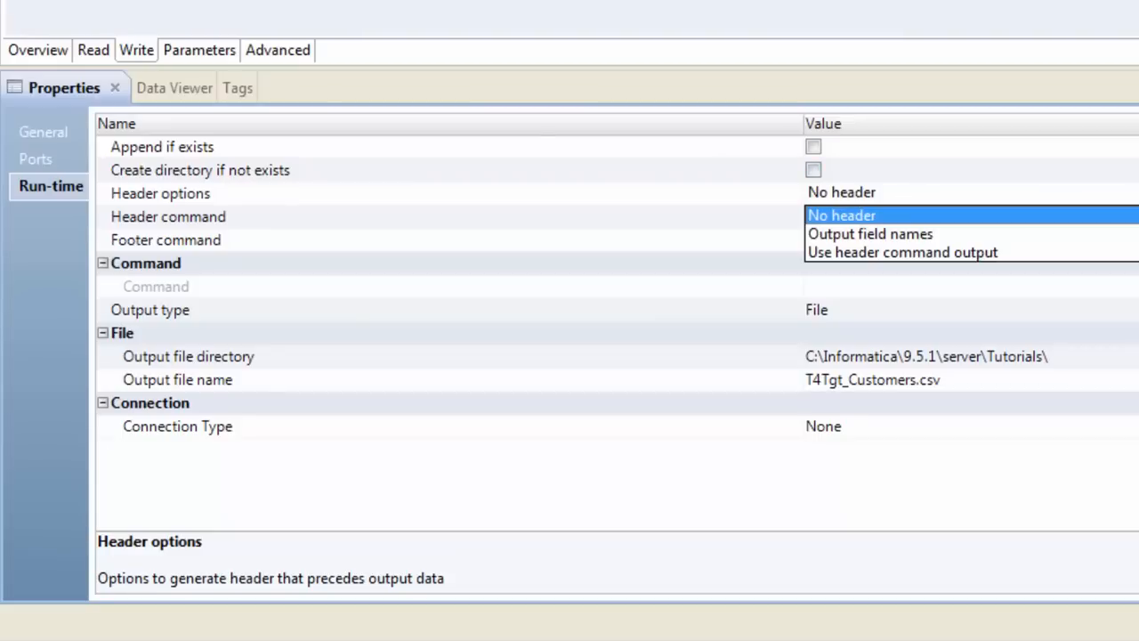
click(868, 233)
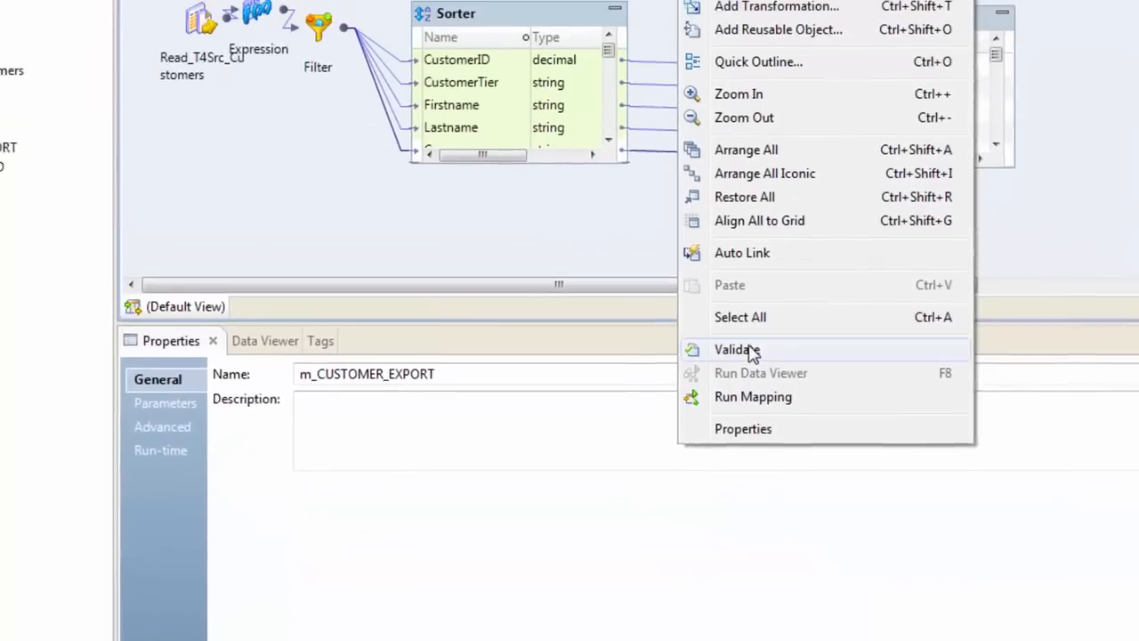
- Validate m_CUSTOMER_EXPORT with no problems, run it and review the run log
click(737, 349)
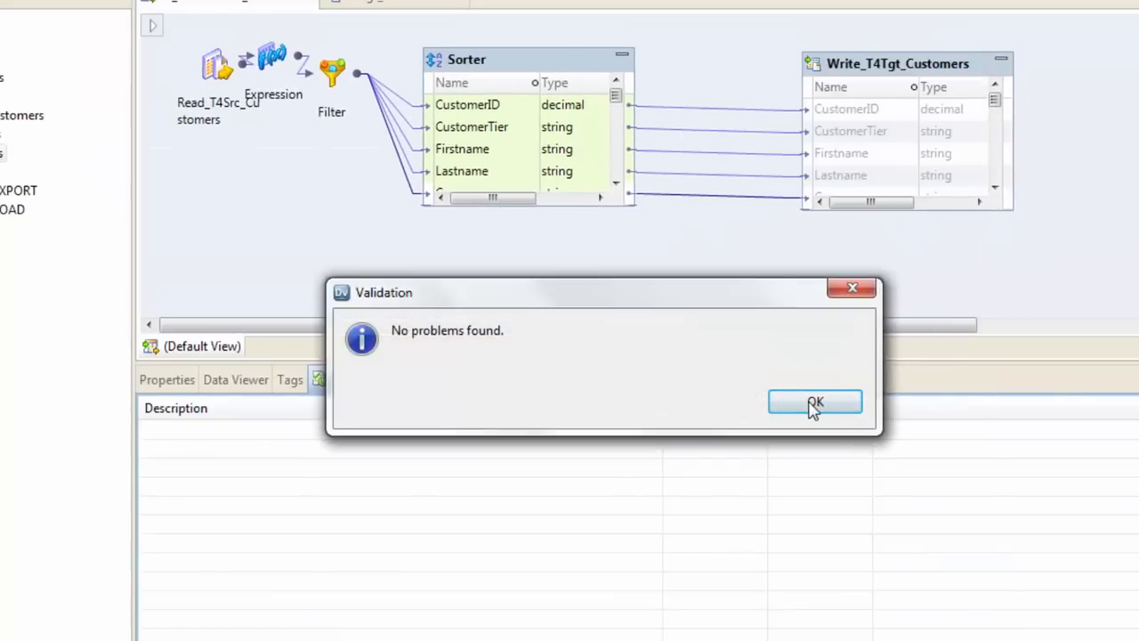
click(816, 402)
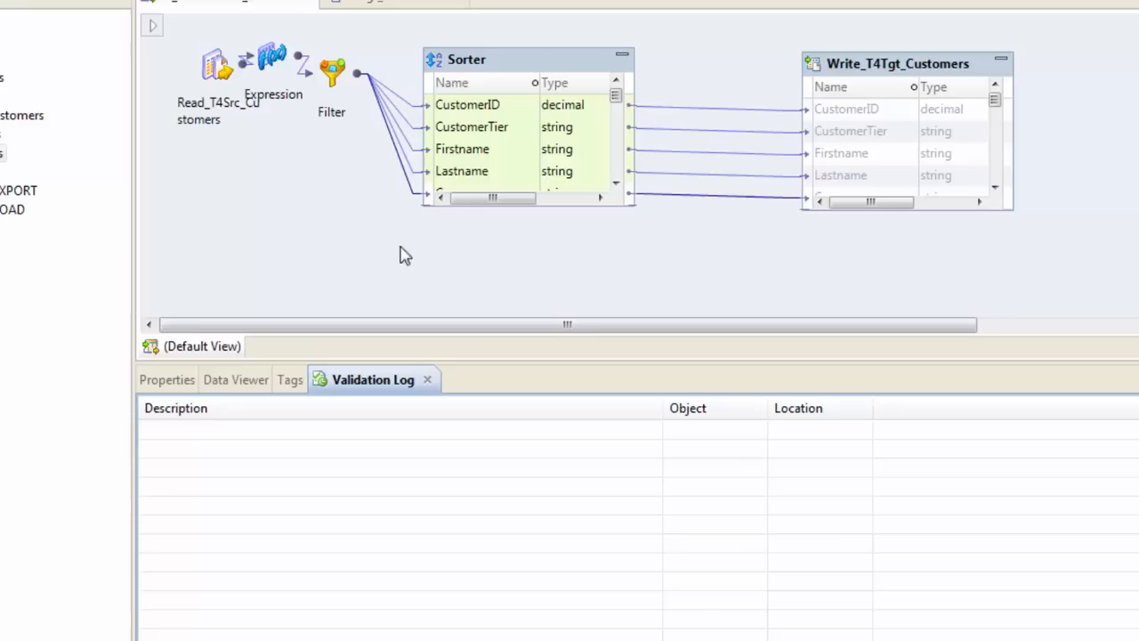
right_click(406, 257)
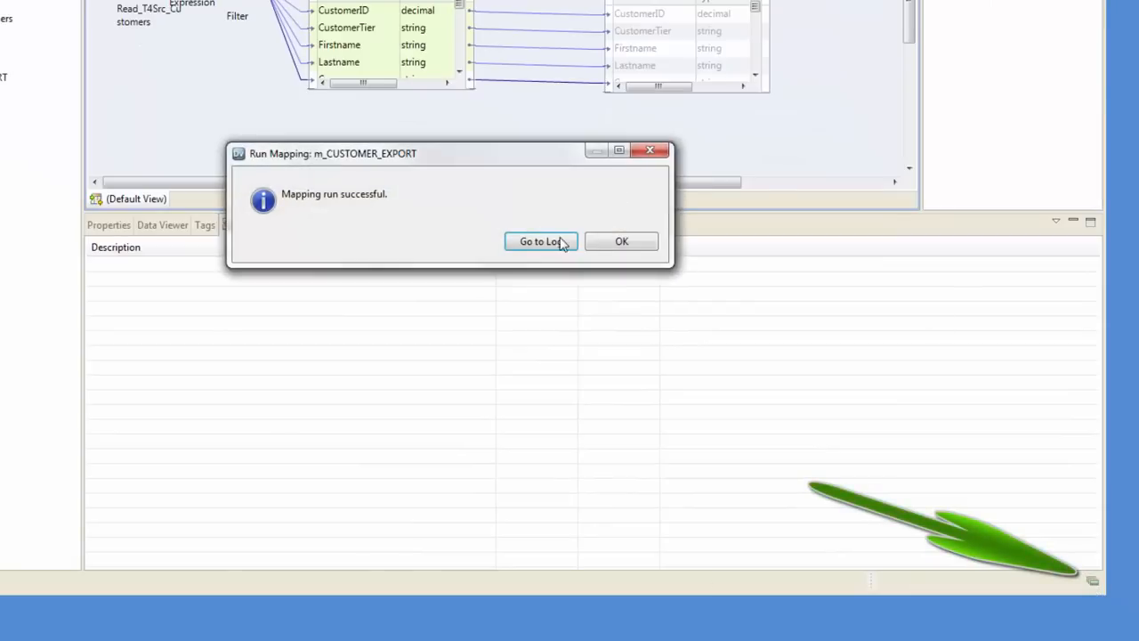
click(541, 242)
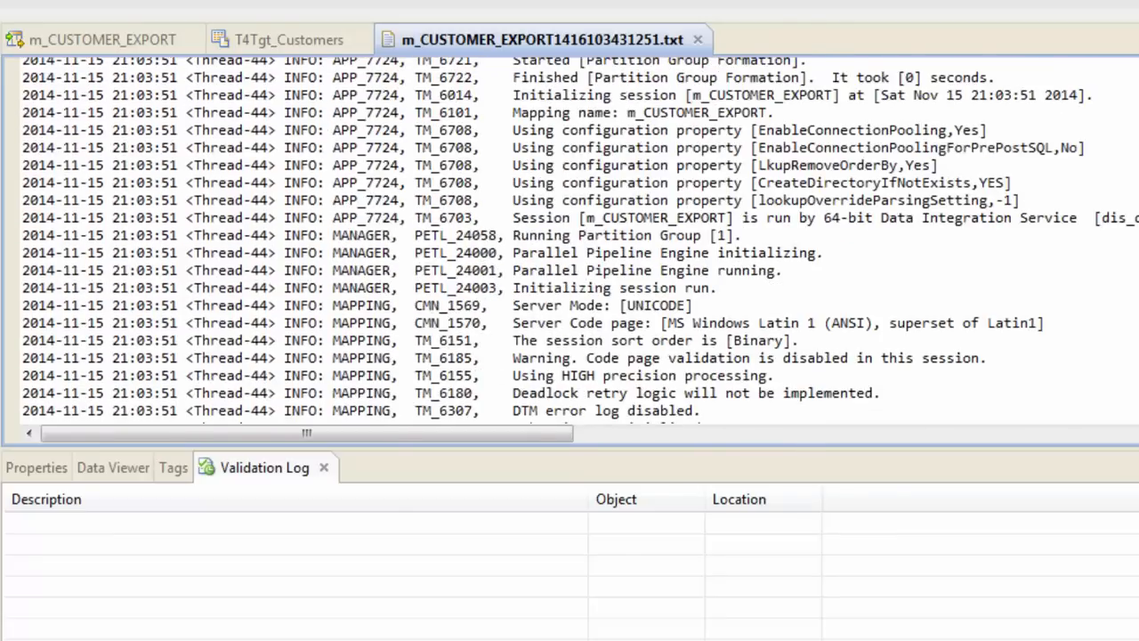
click(286, 39)
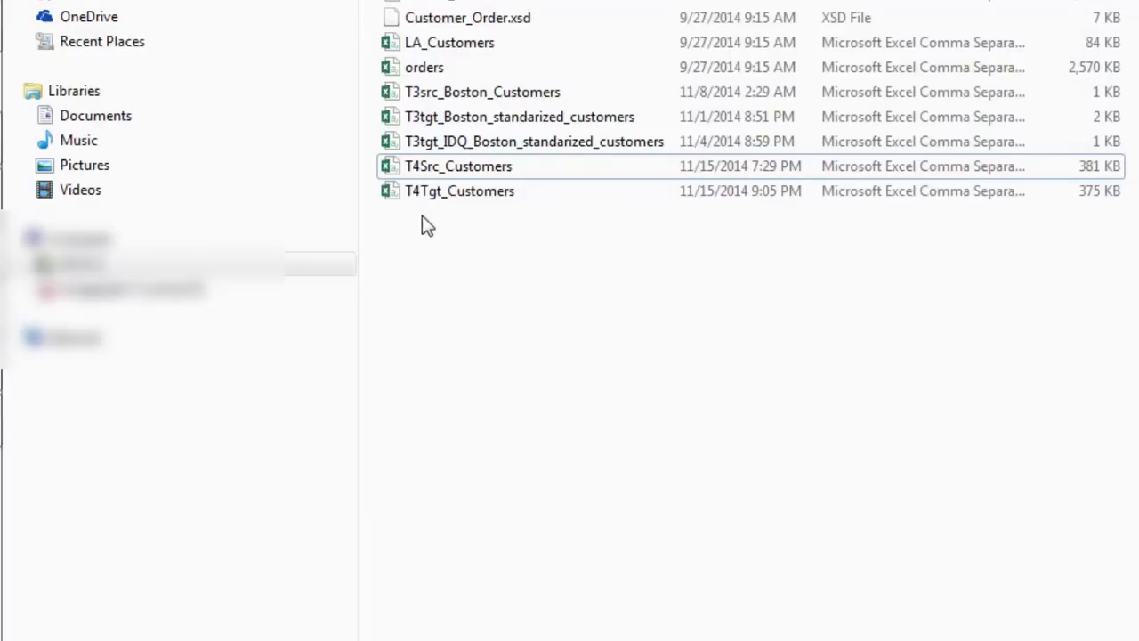
mouse_move(431, 200)
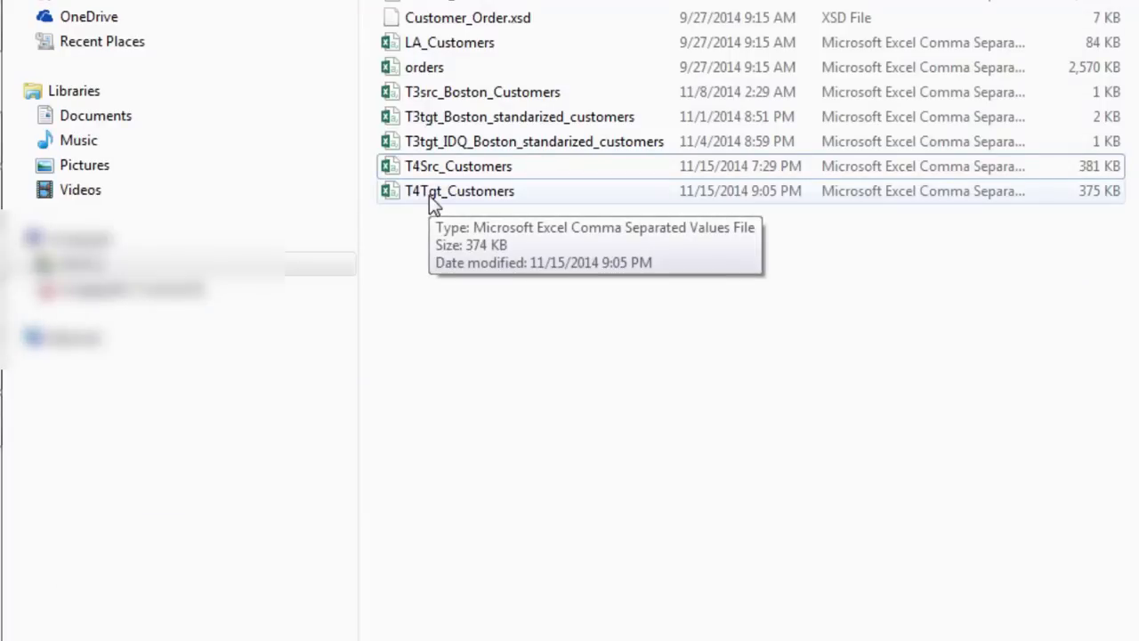
- Open T4Tgt_Customers.csv in Excel to check the header row and first-name sorting
double_click(459, 191)
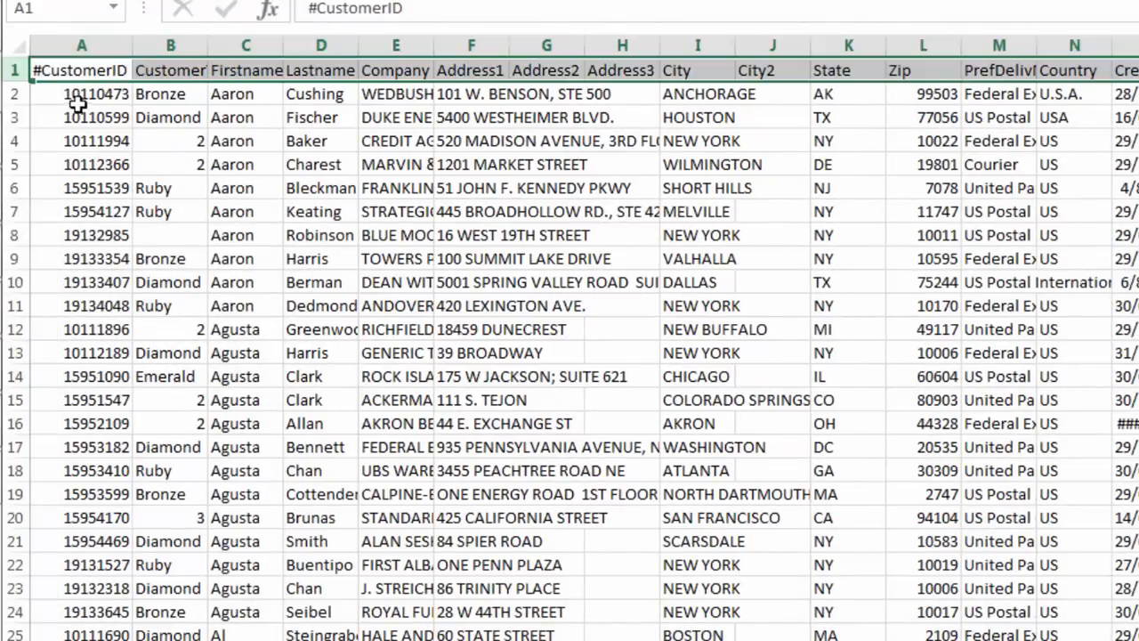
click(81, 92)
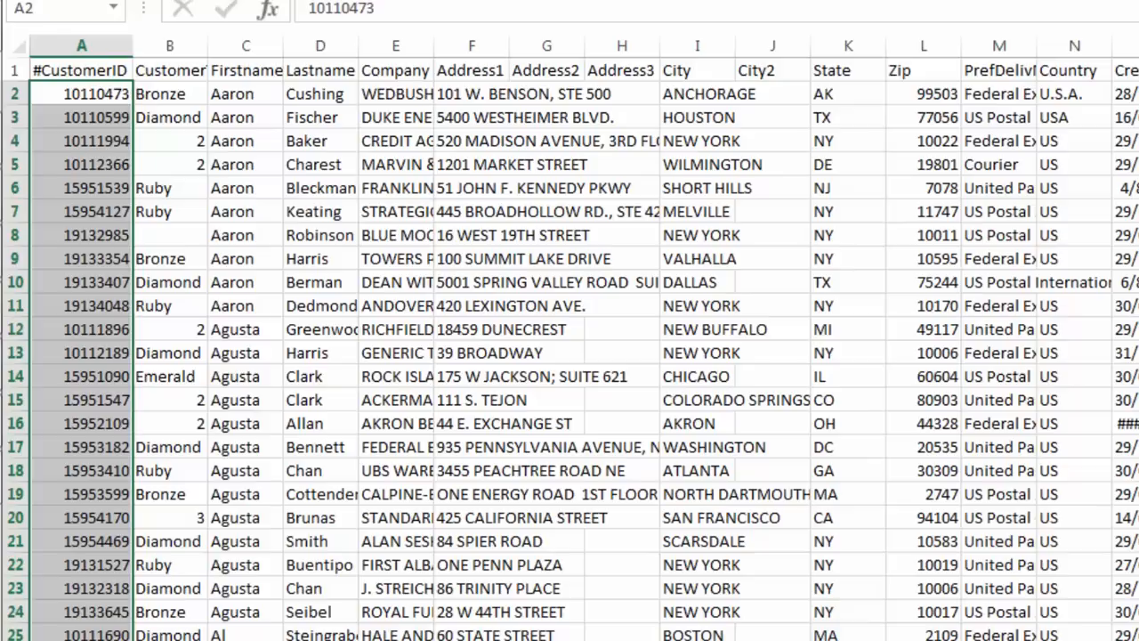
scroll(down, 3)
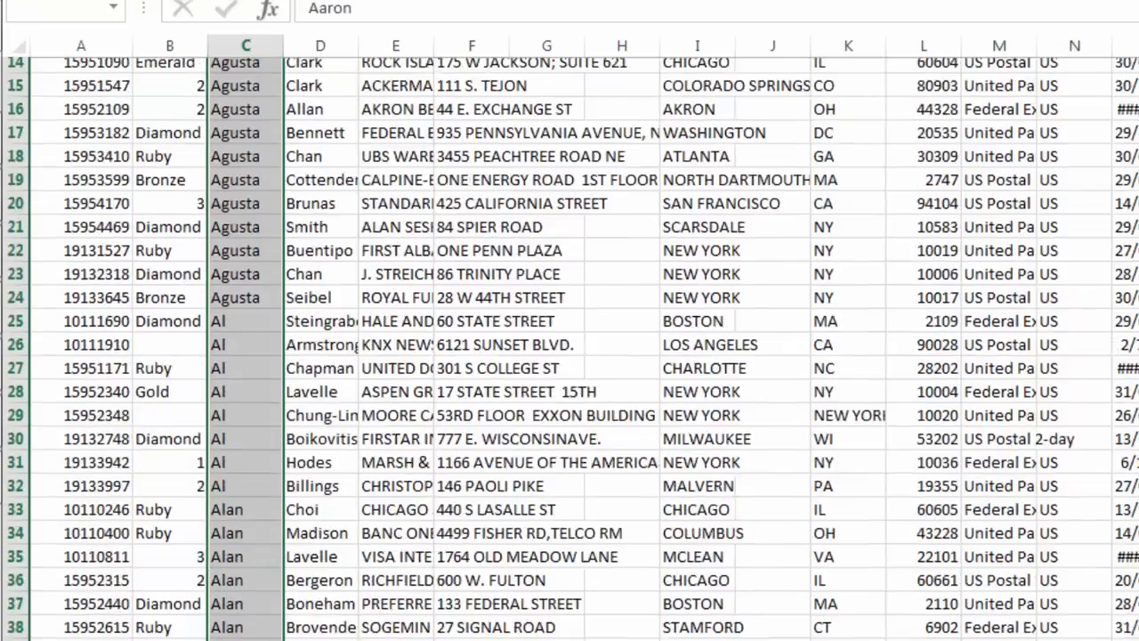